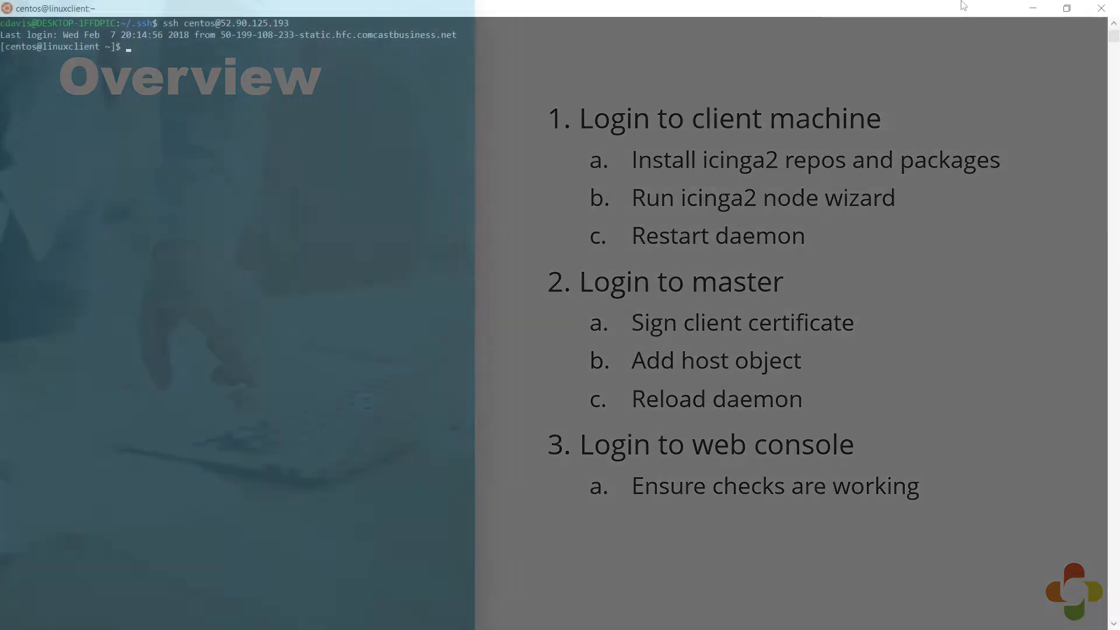
Switch the linuxclient SSH session to a root shell with sudo su
text(sudo su)
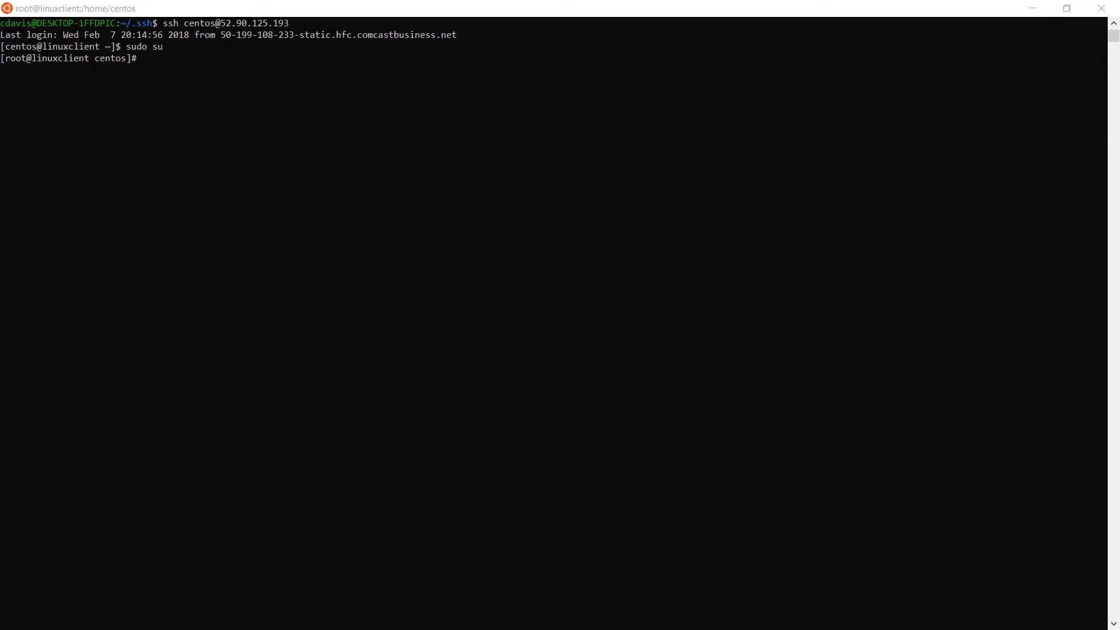
mouse_move(431, 217)
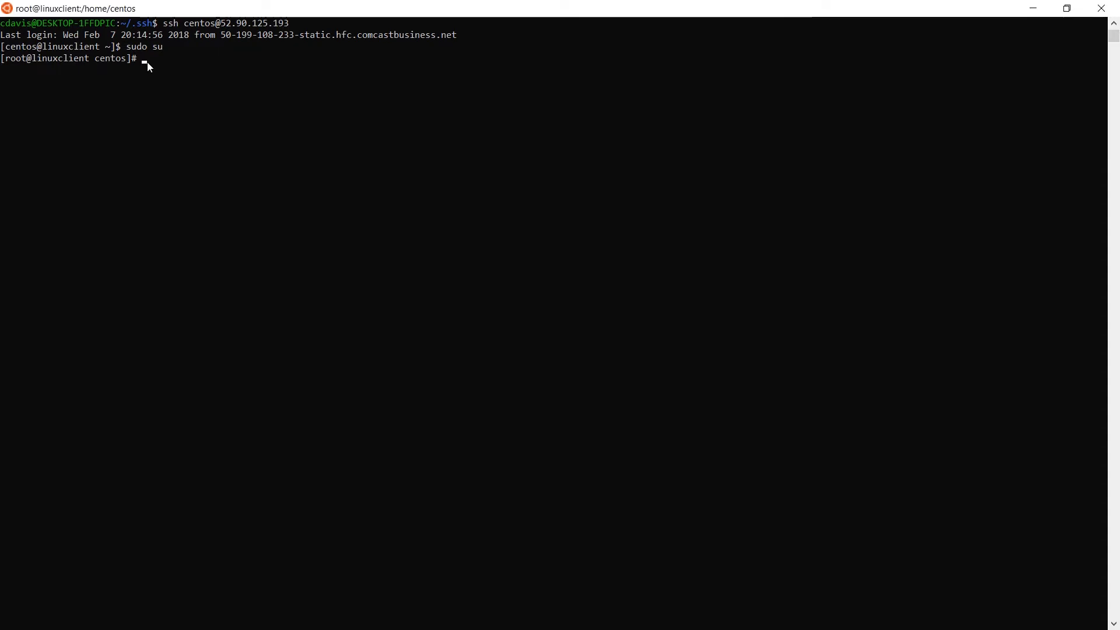
Install epel-release and the Icinga repo, then icinga2 2.8.1, icinga2-selinux and nagios-plugins-all
text(yum install -y epel-release https://packages.icinga.org/epel/7/release/noarch/icinga-rpm-release-7-2.el7.centos.noarch.rpm)
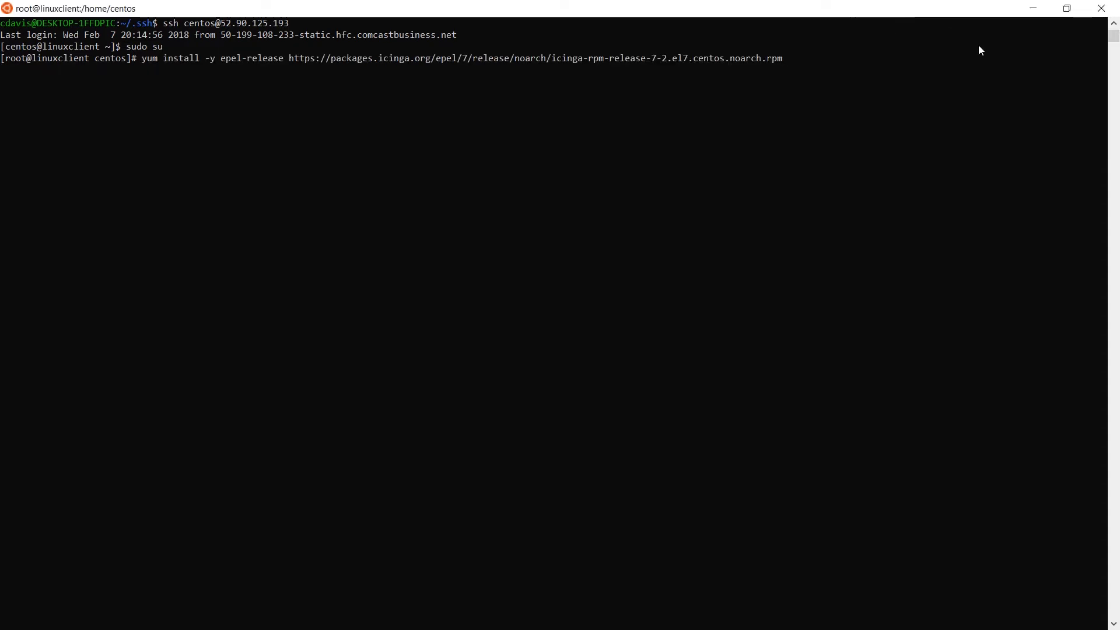
mouse_move(1031, 99)
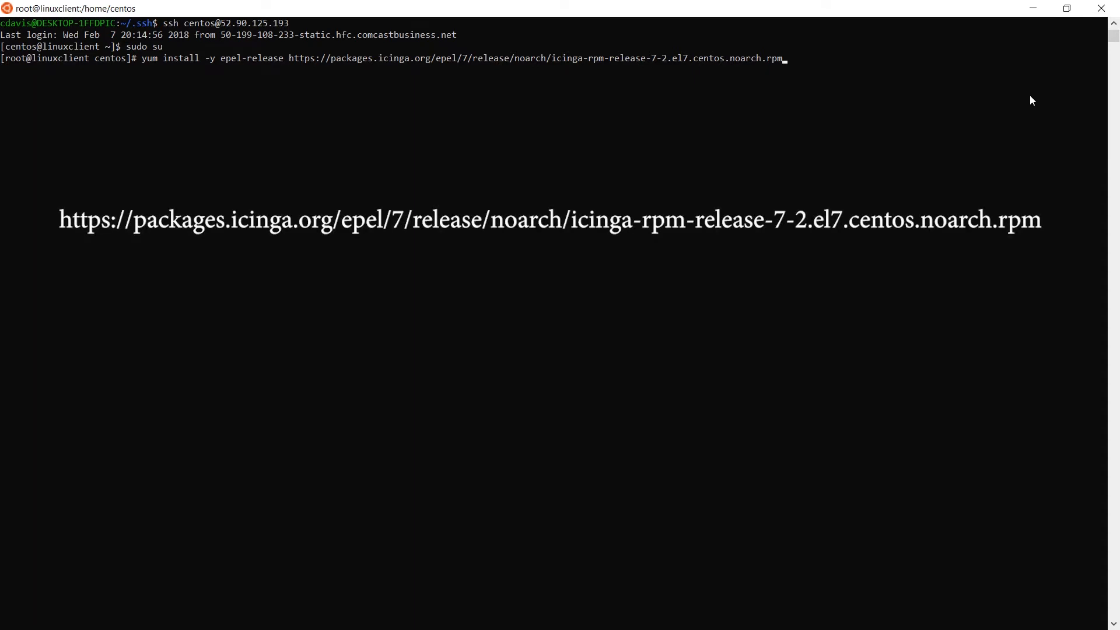
key(Return)
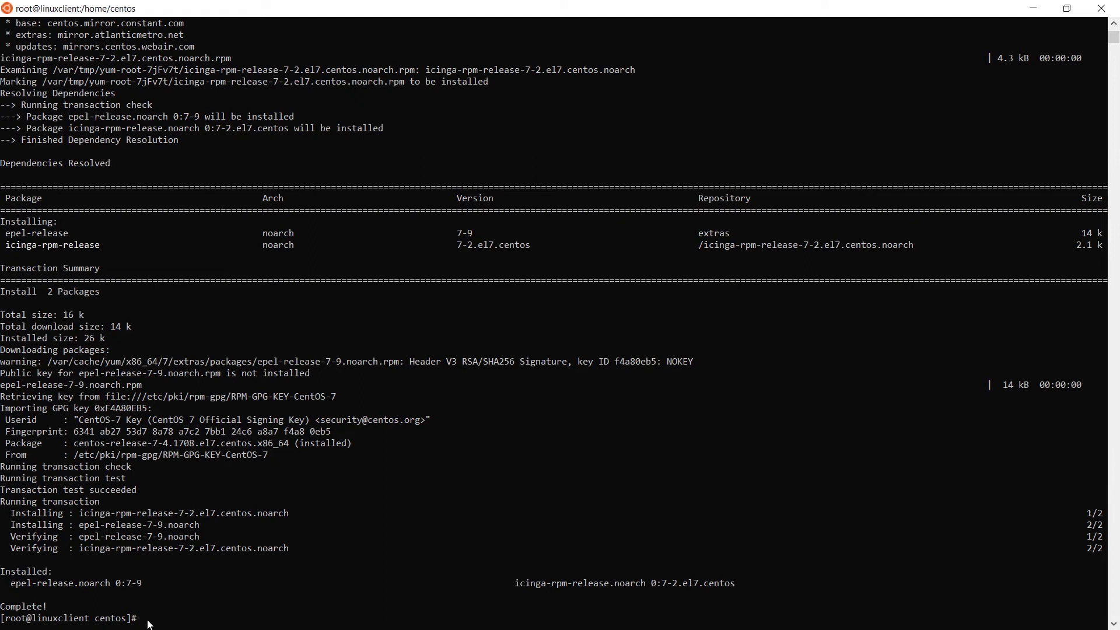
text(yum install -y icinga2-2.8.1-1.el7.icinga.x86_64 icinga2-selinux-2.8.1-1.el7.icinga.x86_64 nagios-plugins-all)
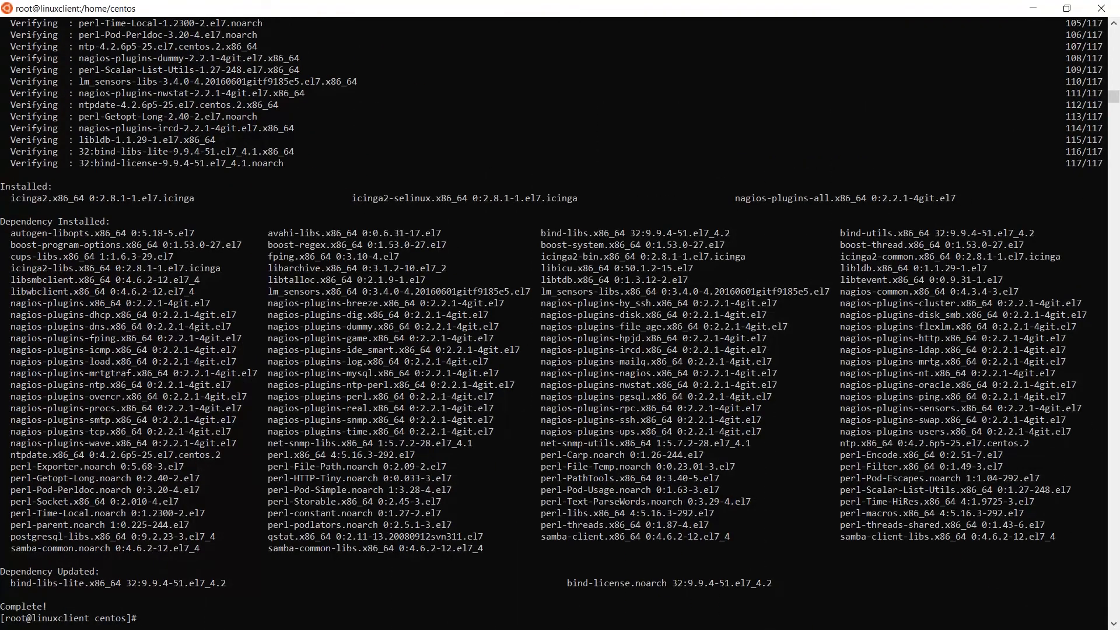
Enable and start the icinga2 service, then launch icinga2 node wizard
text(syst)
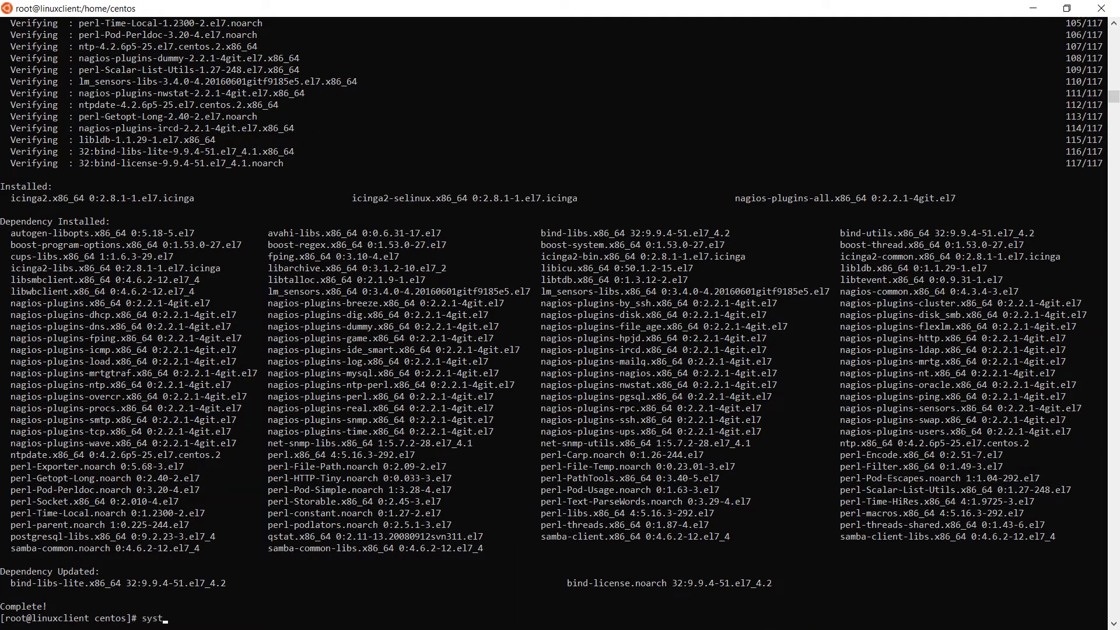
text(em)
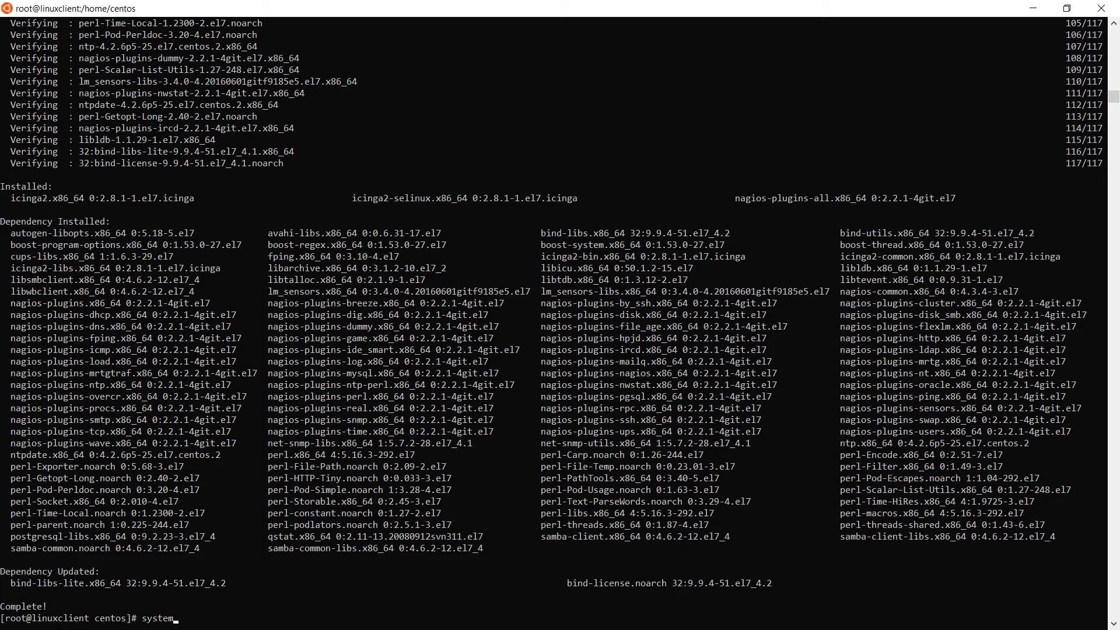
text(ctl)
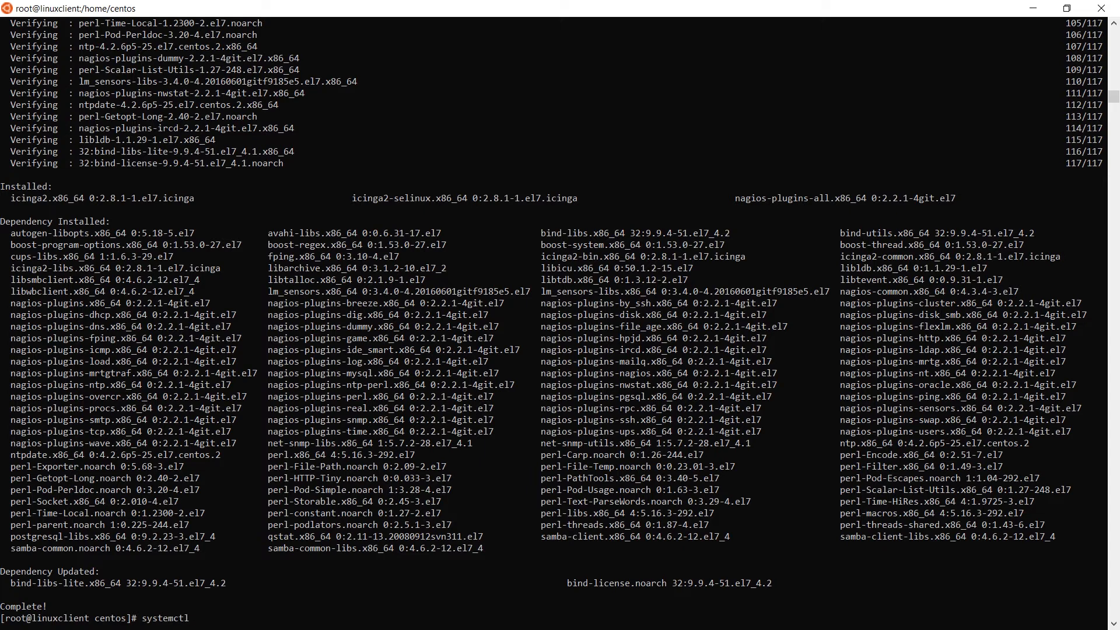
text(enable)
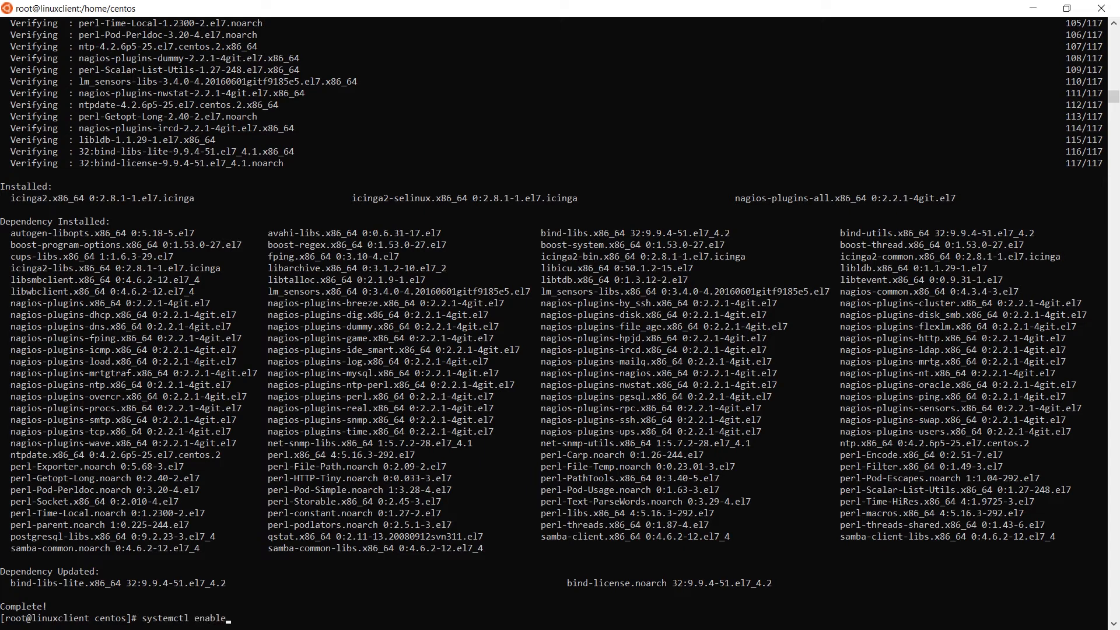
text(icinga2)
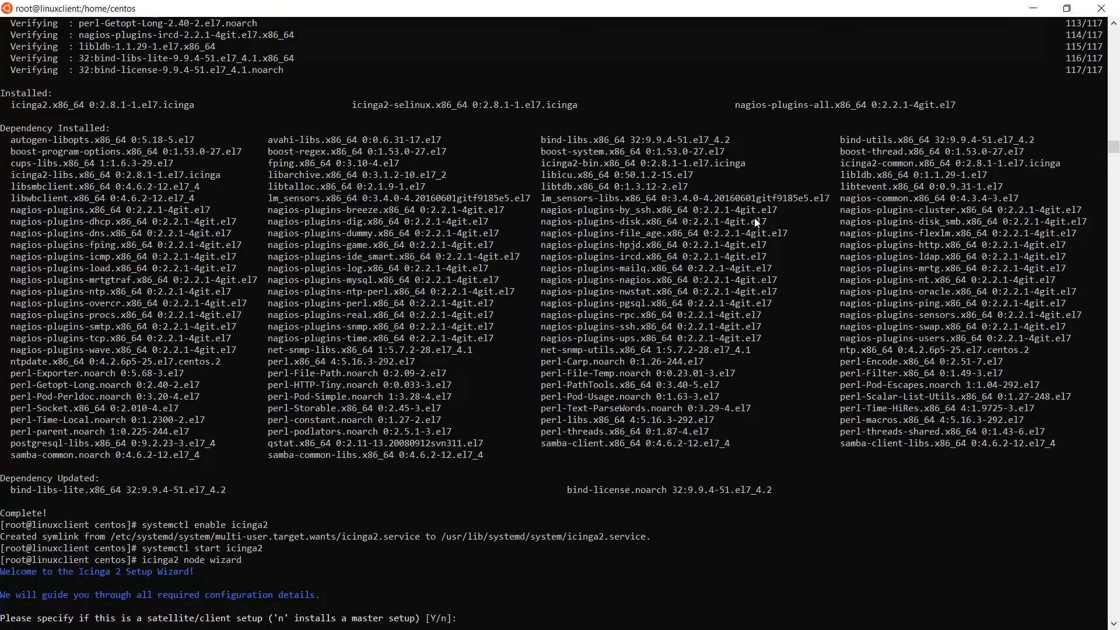
Set up linuxclient as a client of icingamaster at 172.31.55.227, then list features
text(y)
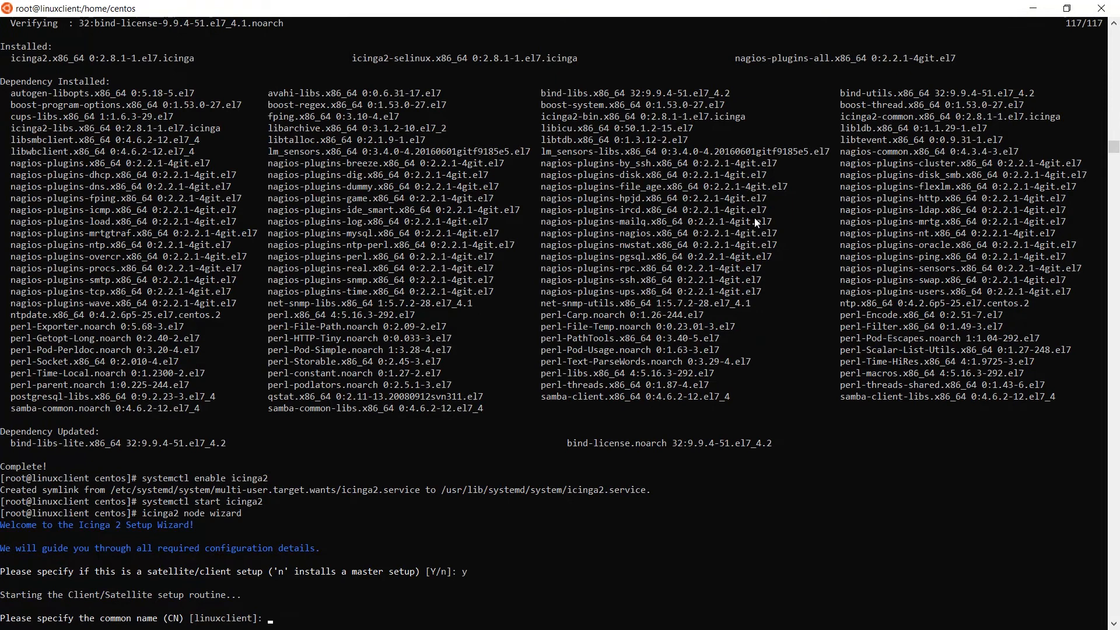
text(linuxclient)
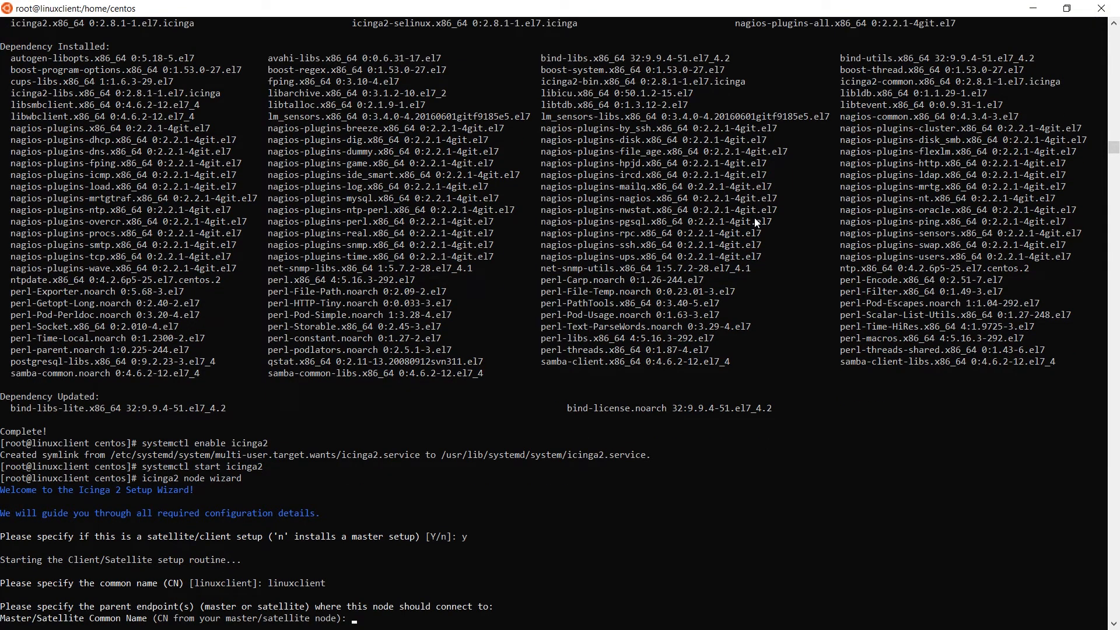
text(icingamaster)
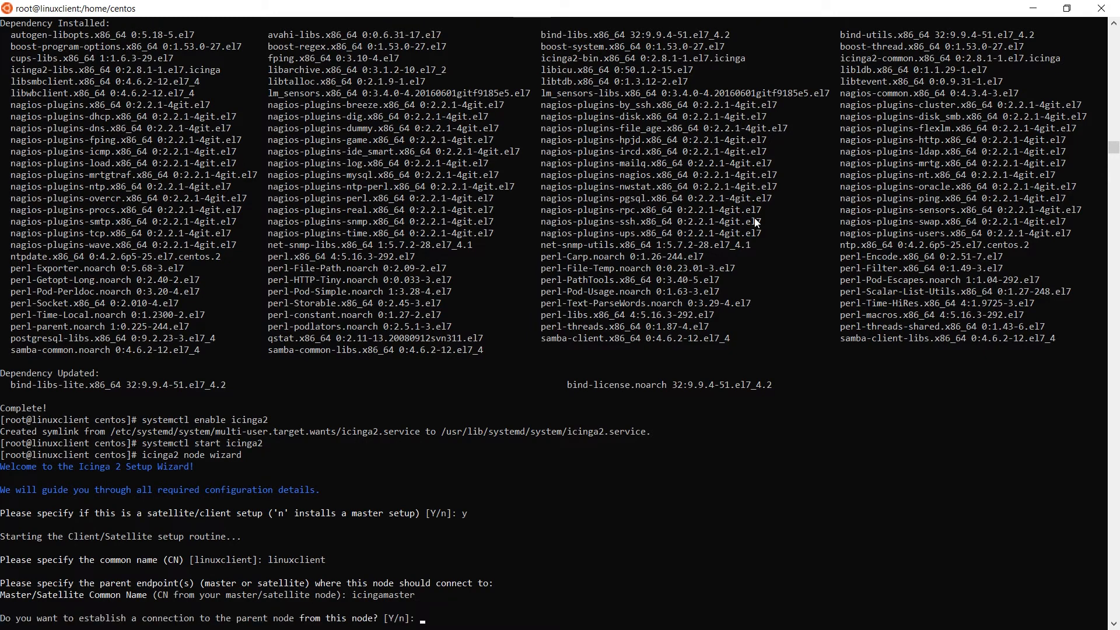
text(y)
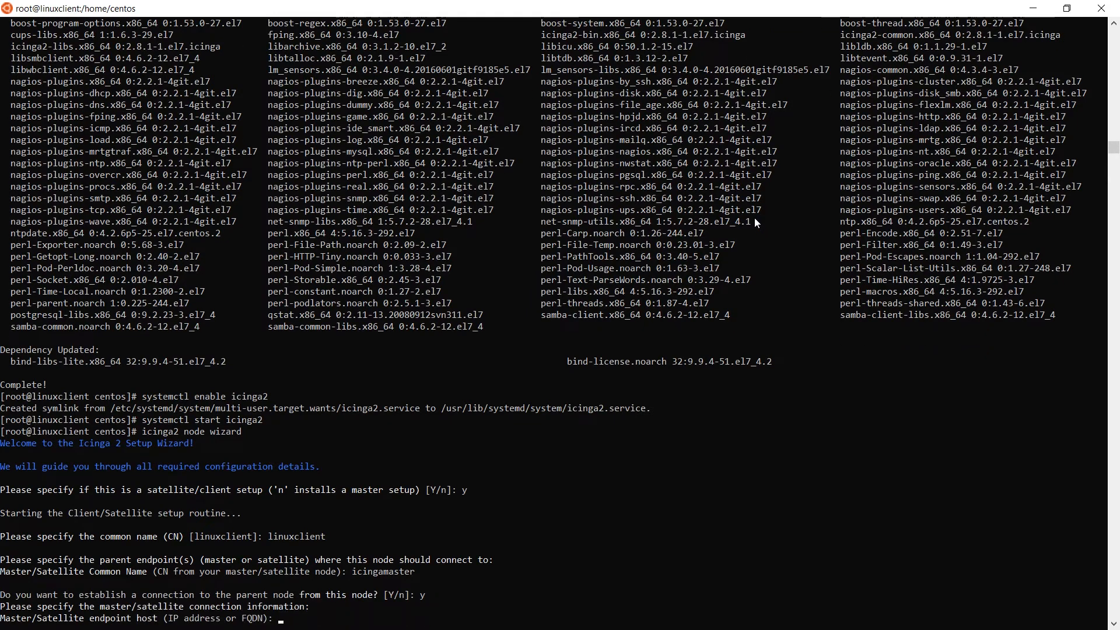
text(172.31.)
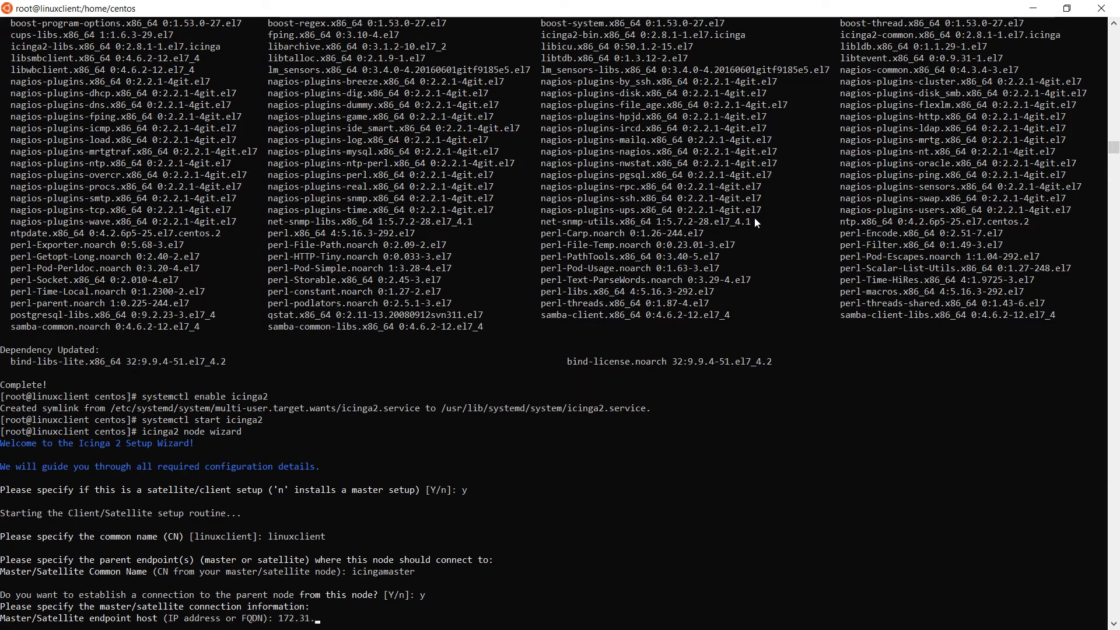
text(55.227)
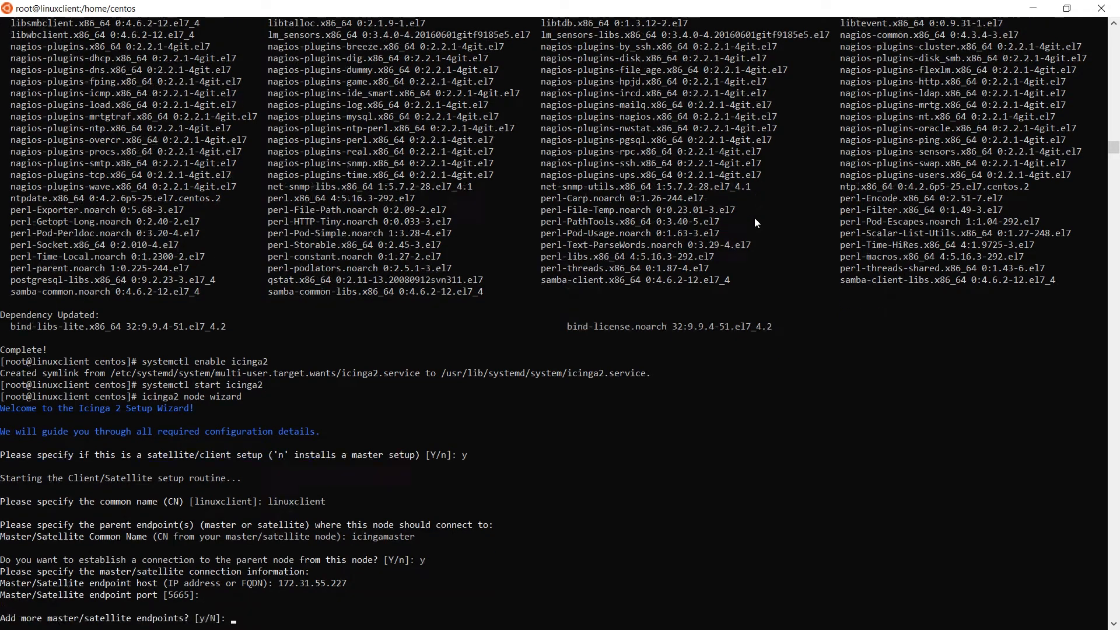
text(n)
text(y)
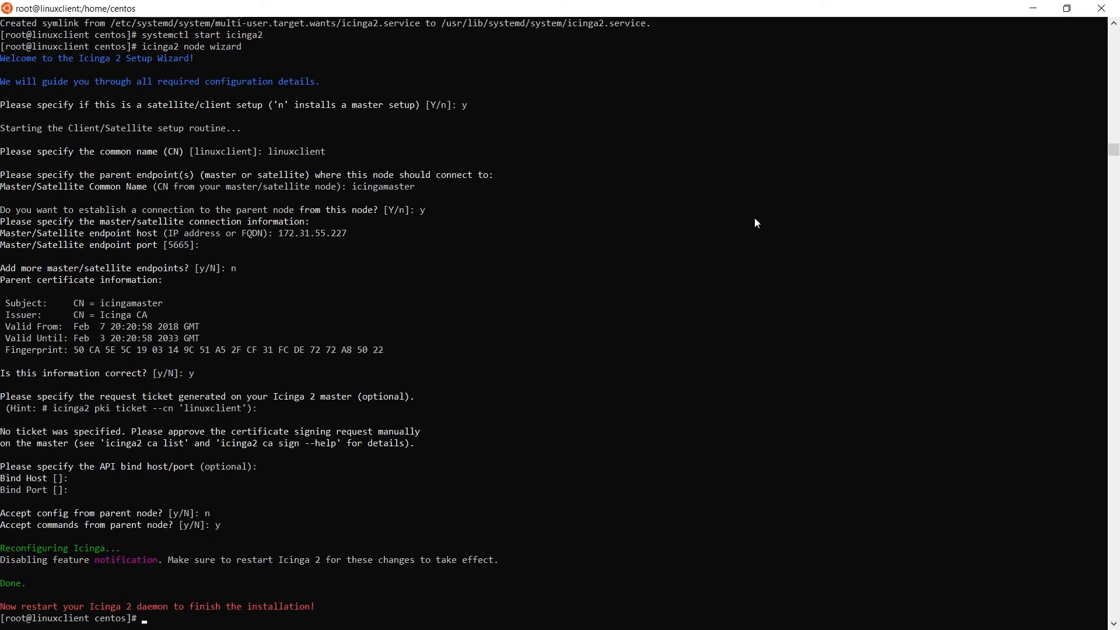
text(icinga2 feature list)
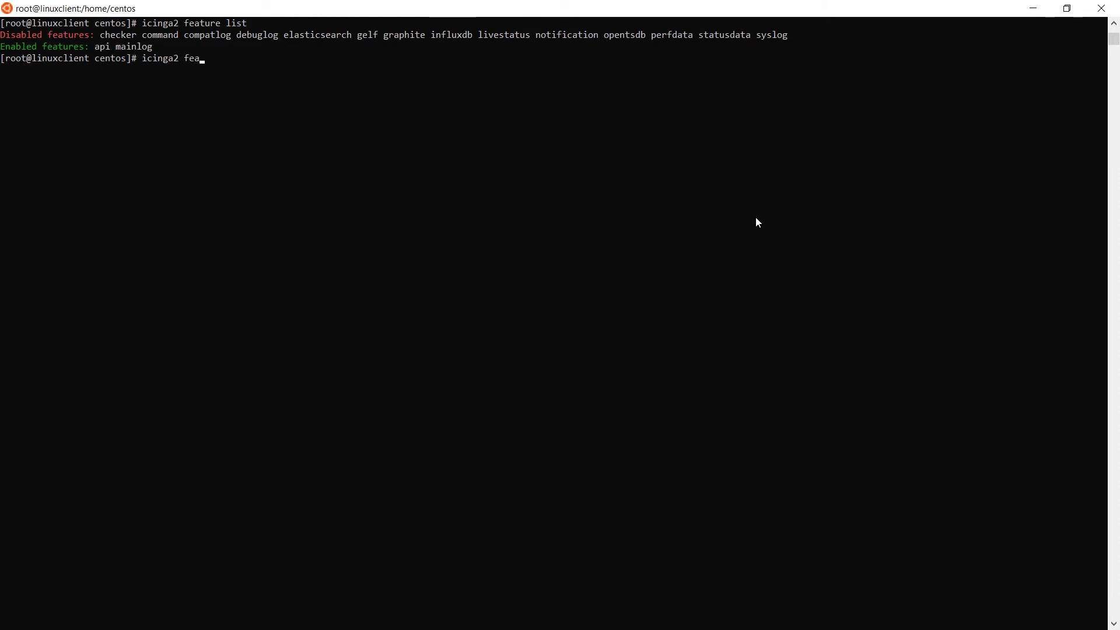
Disable the checker feature, which is already disabled, and begin a vi command on /etc/icinga2
text(ture disable c)
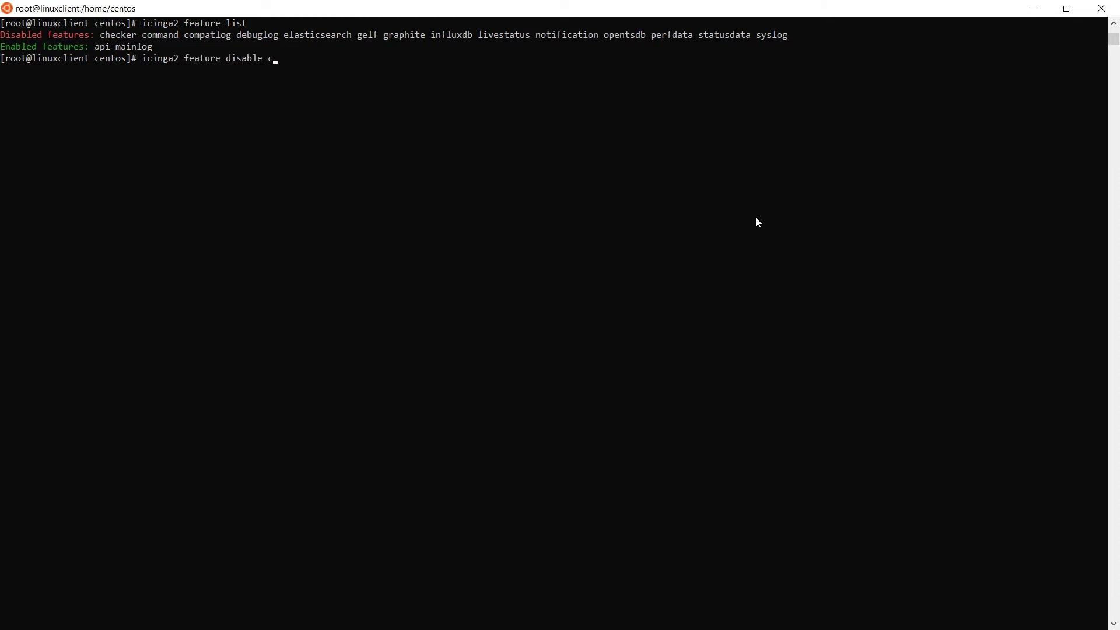
key(Return)
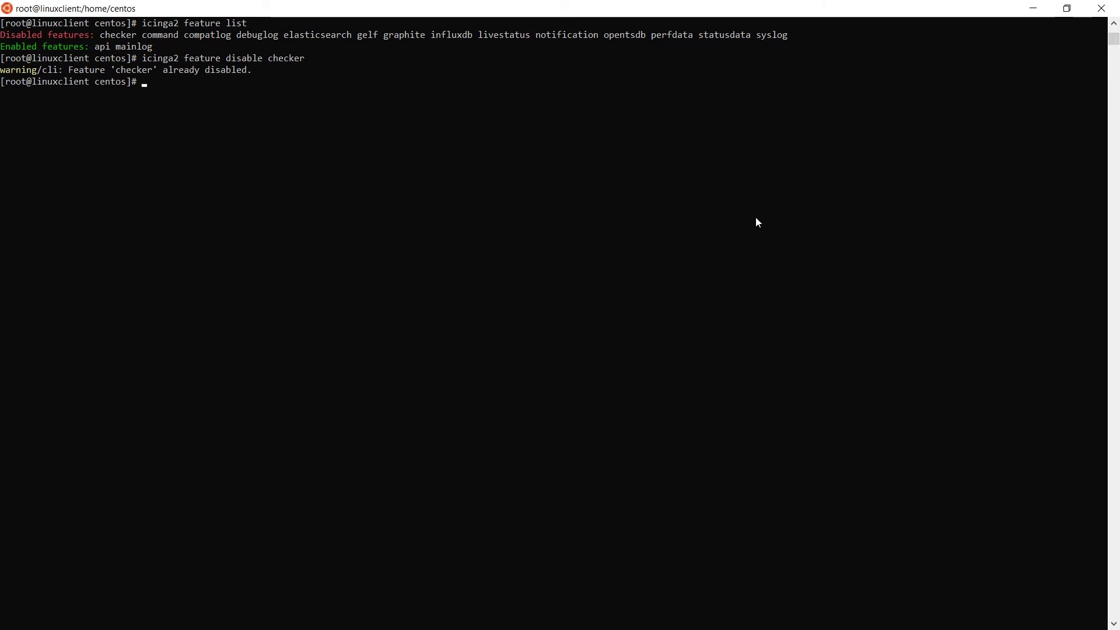
text(vi)
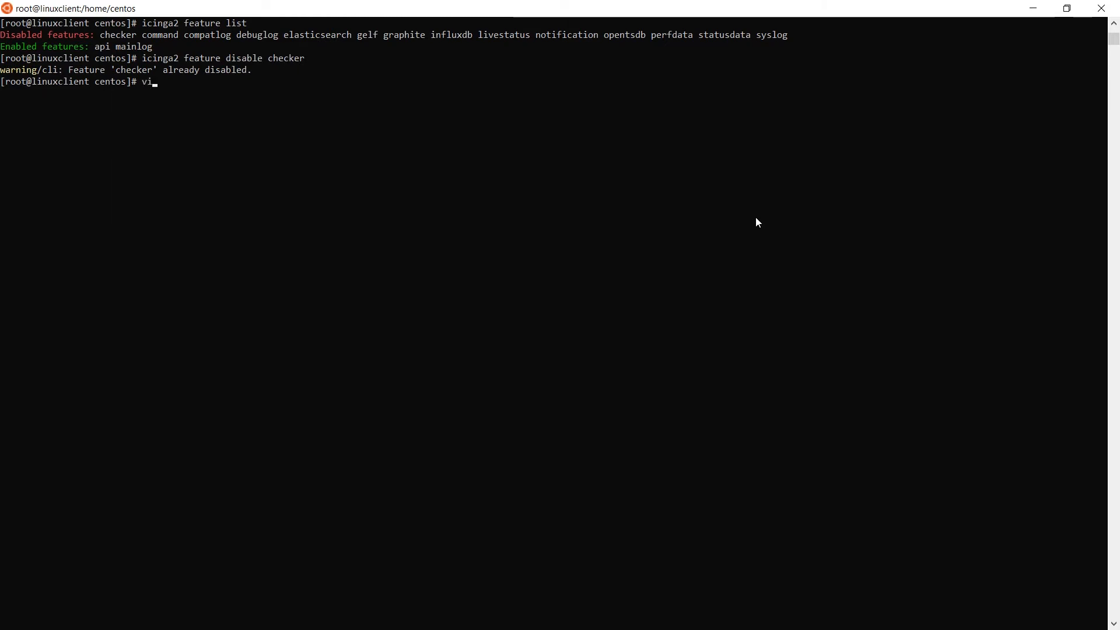
text(/etc/icinga2/icinga2)
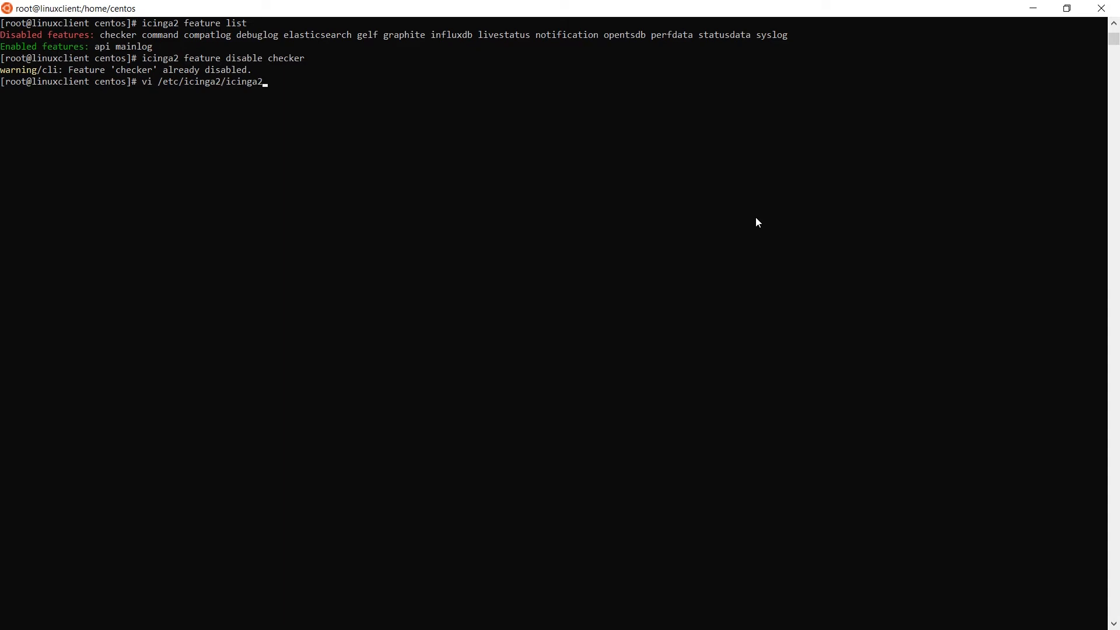
key(Return)
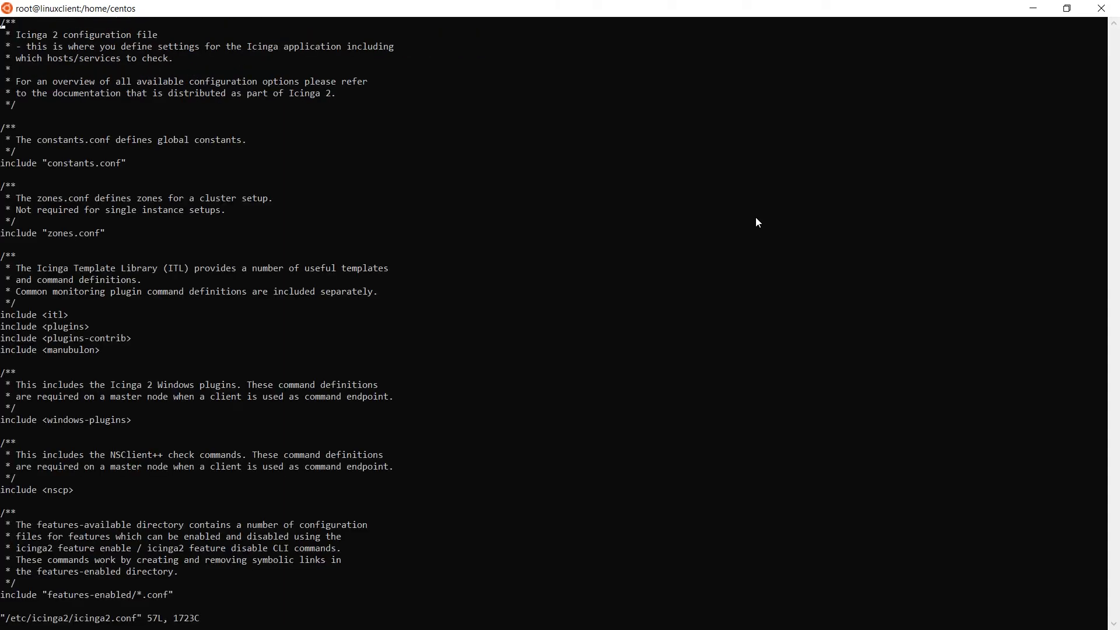
scroll(down, 3)
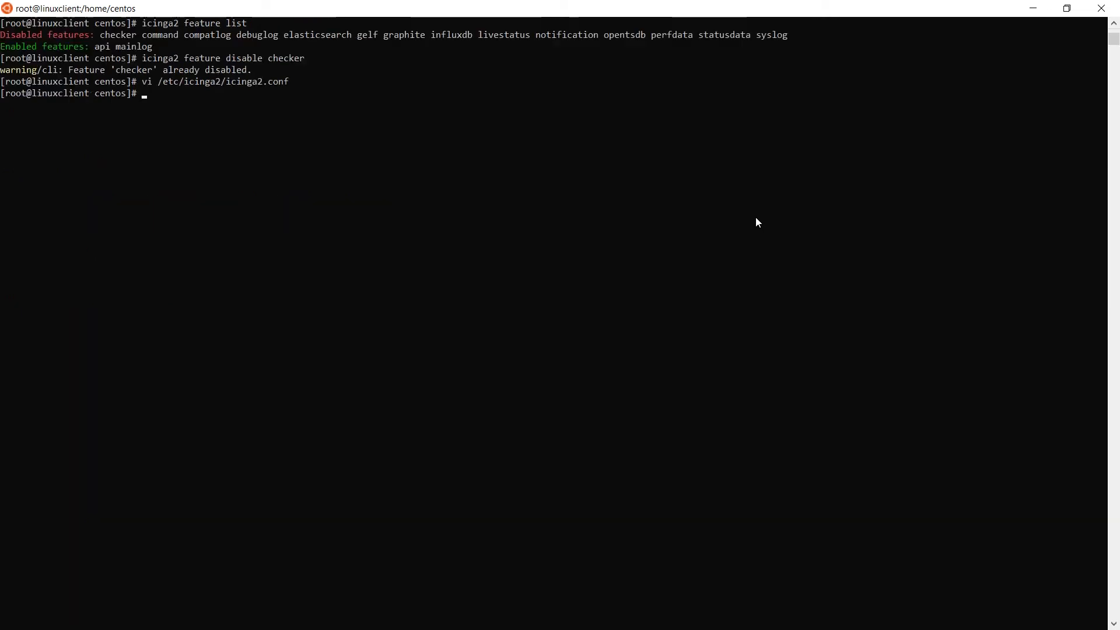
Restart icinga2 on the client, then get a root shell on icingamaster in /etc/icinga2
text(systemctl)
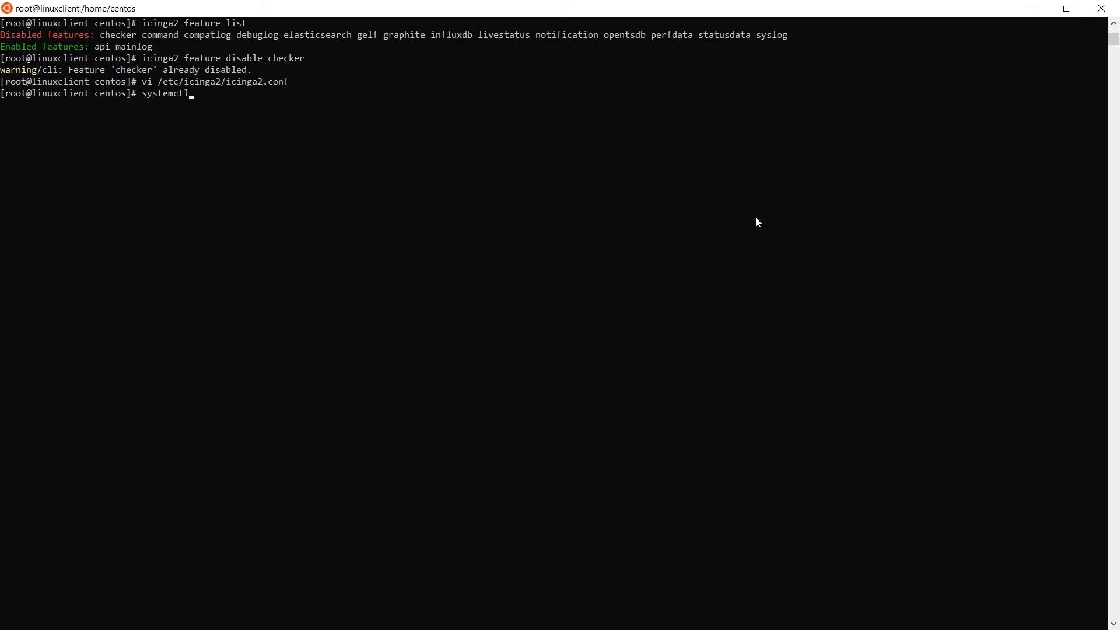
text(restart ic)
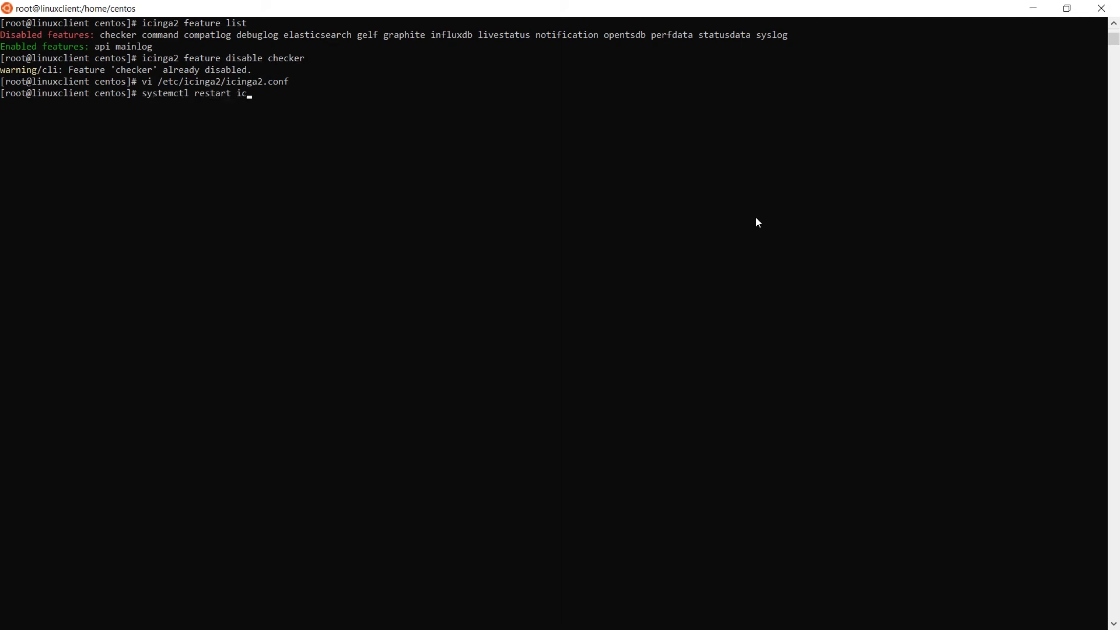
key(Return)
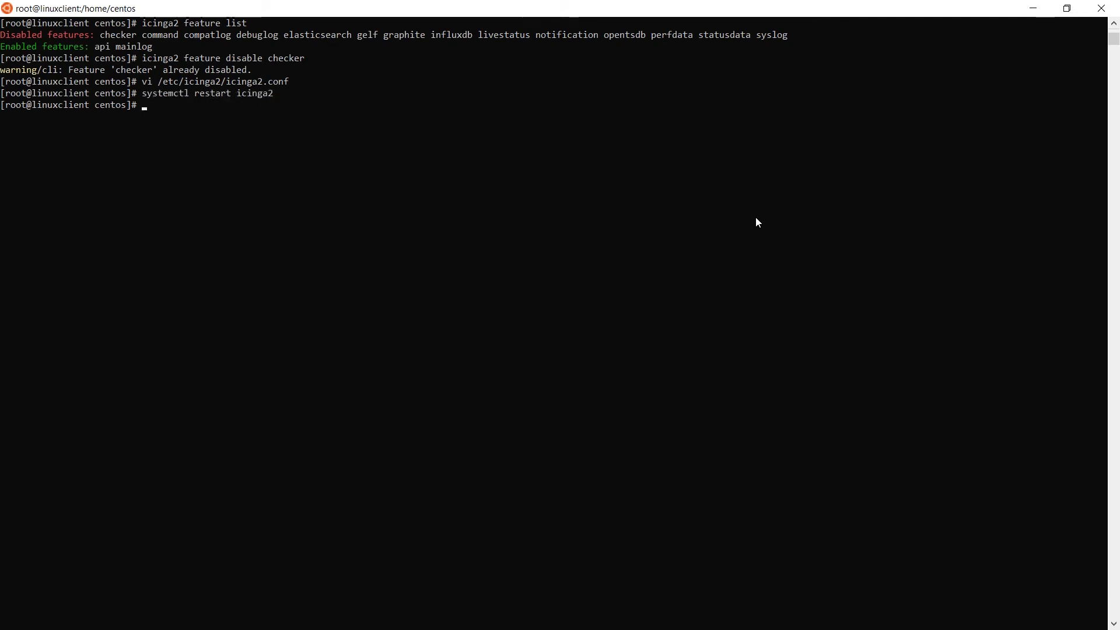
text(systemctl)
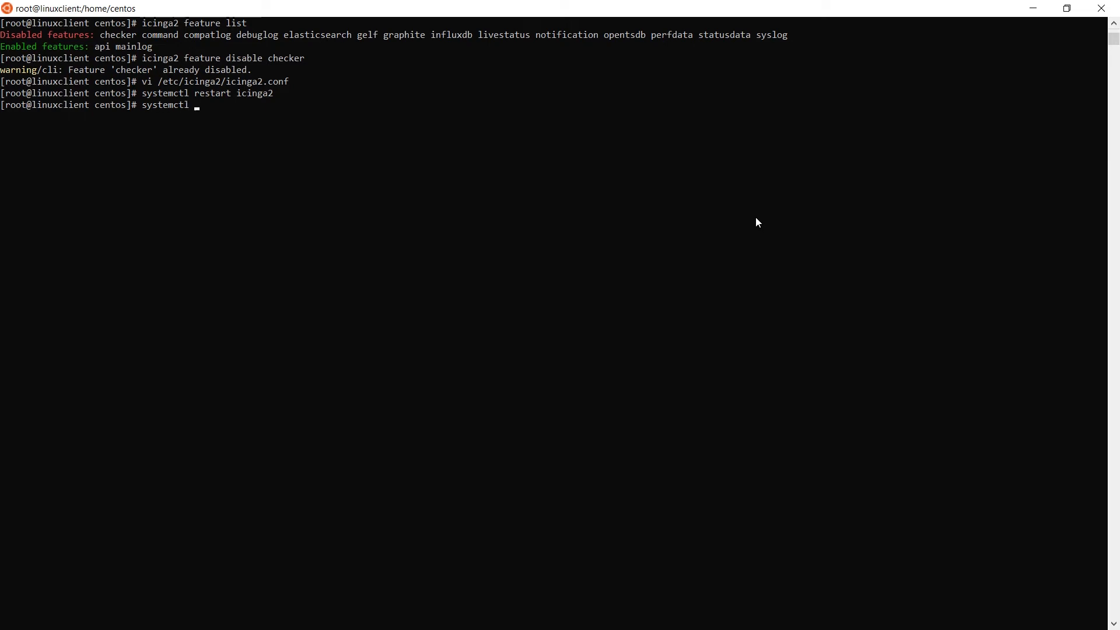
key(Return)
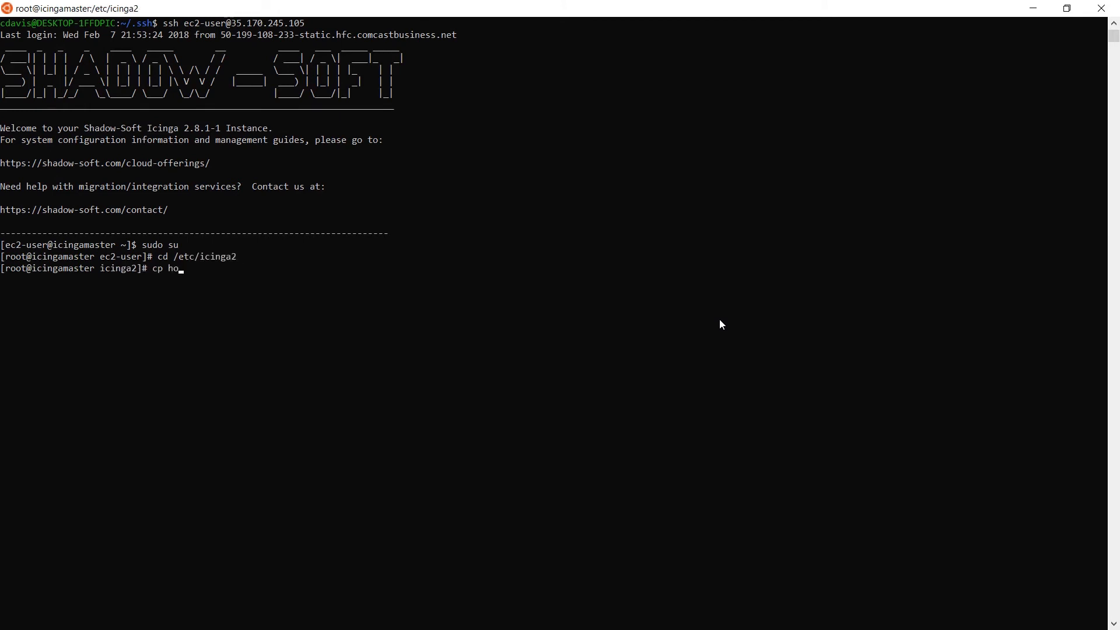
Copy hosts.d/client.sms.com.conf to hosts.d/linuxclient.conf on the master
text(sts.d/client)
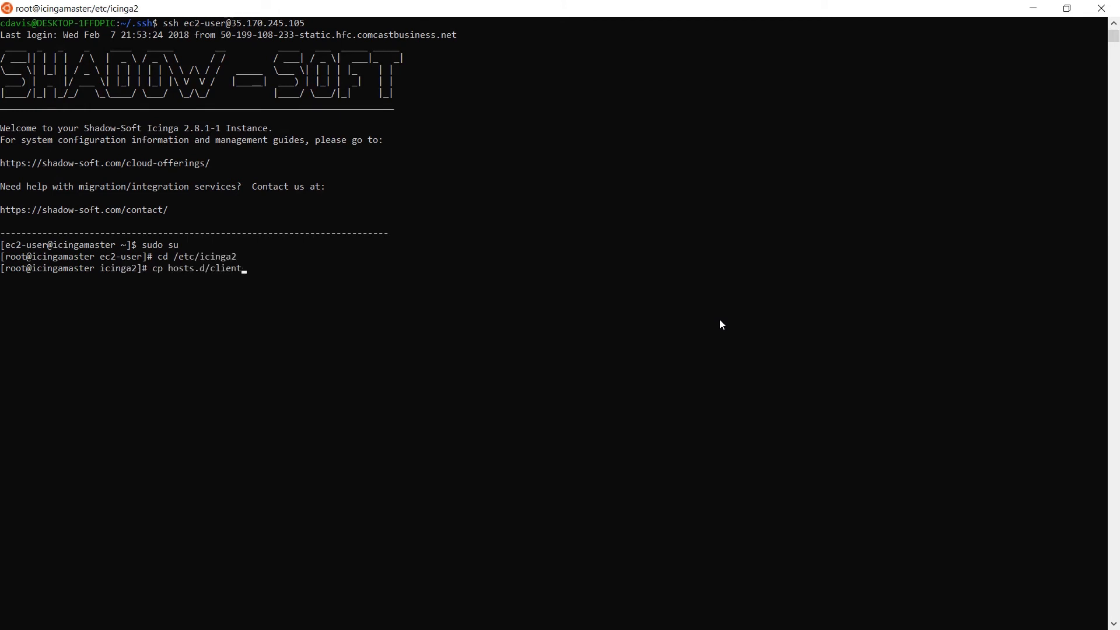
text(.sms.com.conf hosts.d)
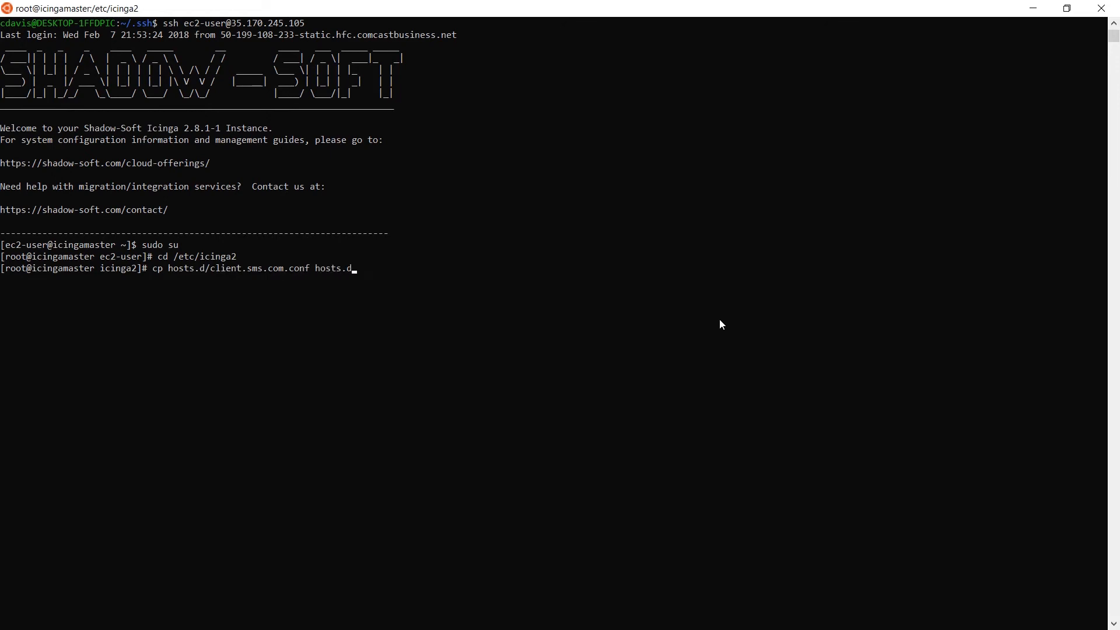
text(linuxclient.con)
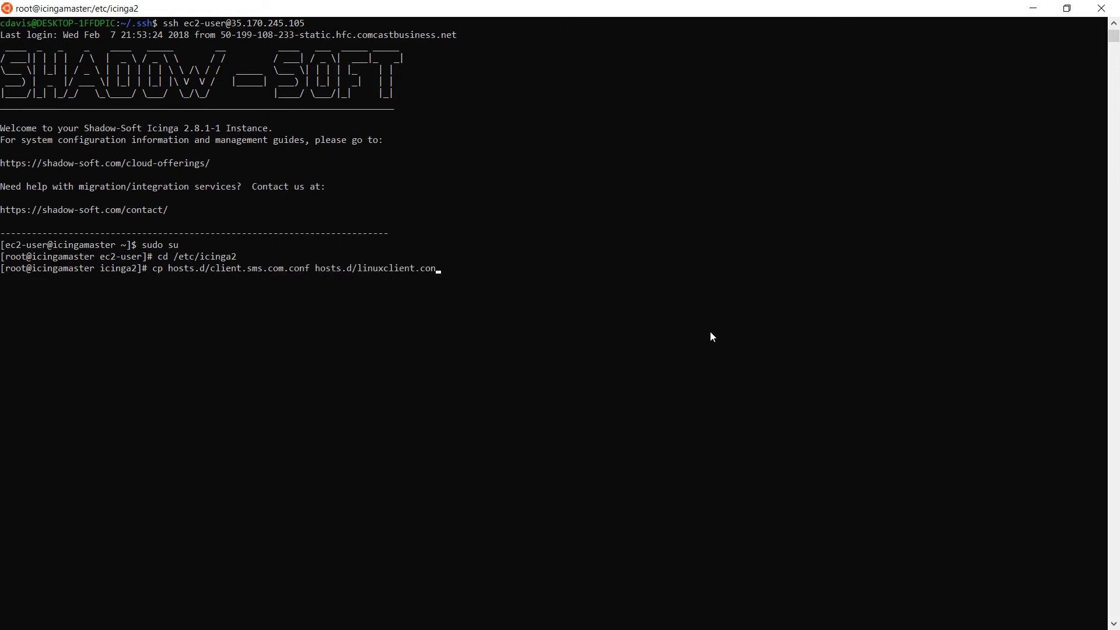
key(Return)
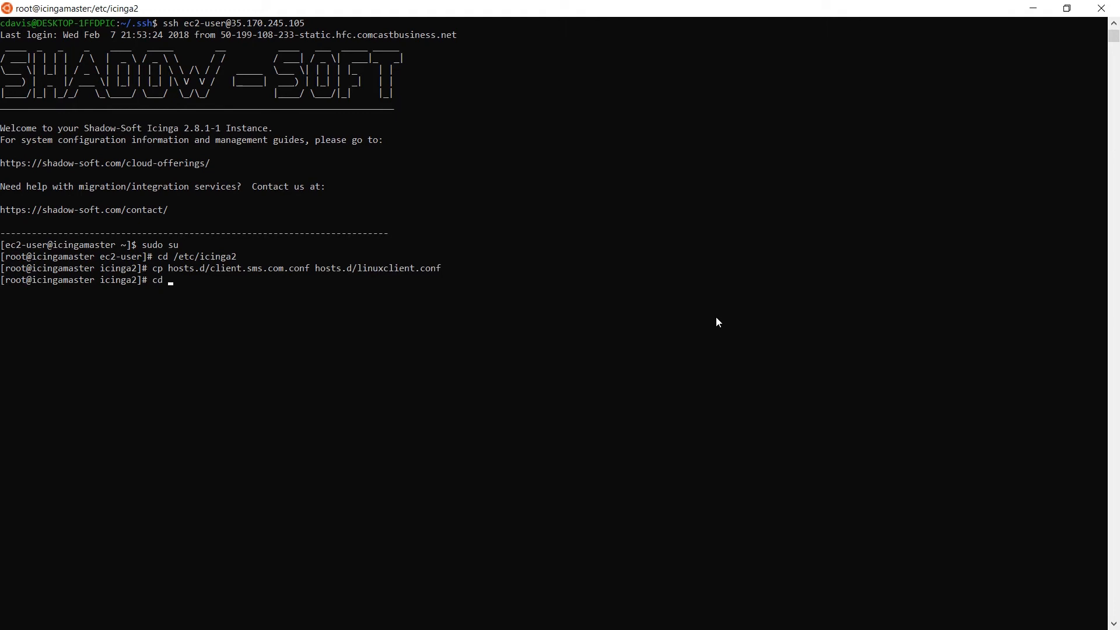
Open linuxclient.conf from the hosts.d folder in vi
text(hosts.d)
text(vi linu)
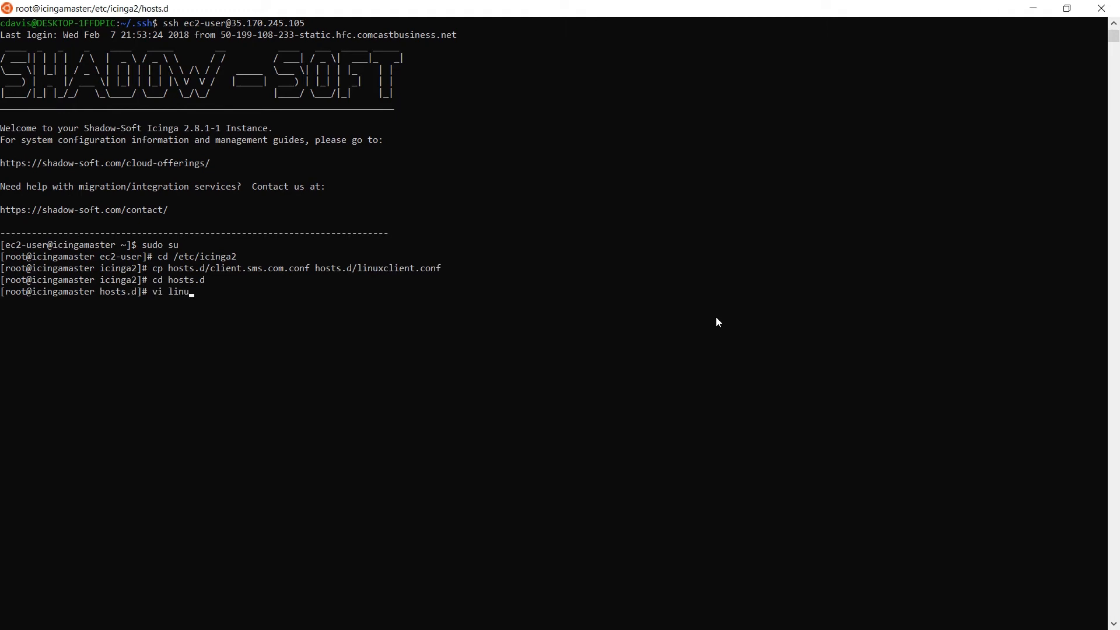
text(xclient.con)
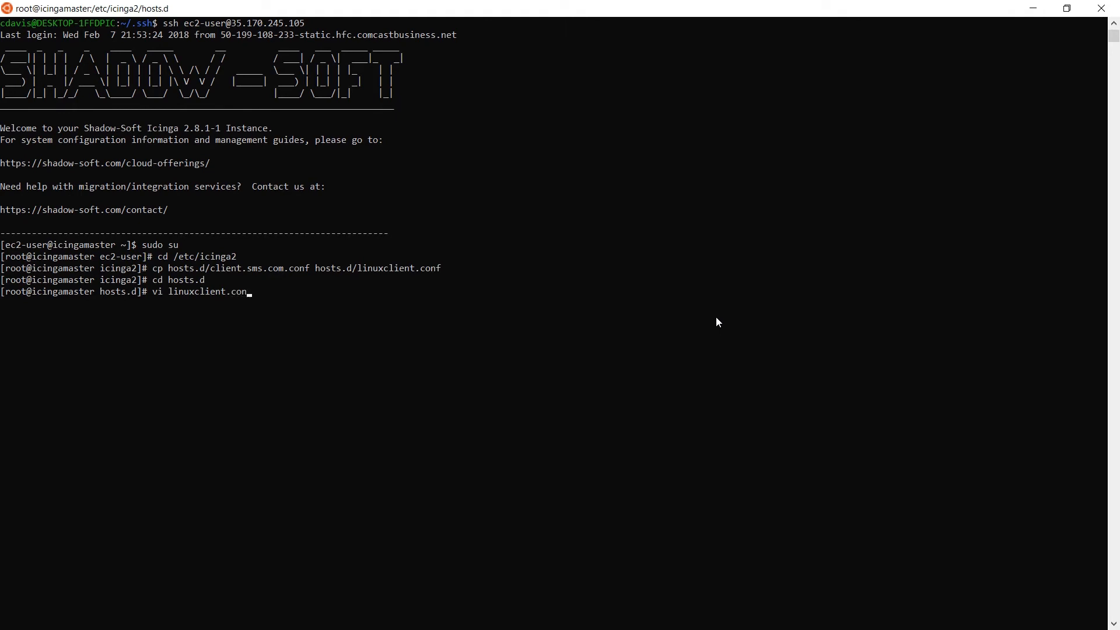
key(Return)
text(:%s)
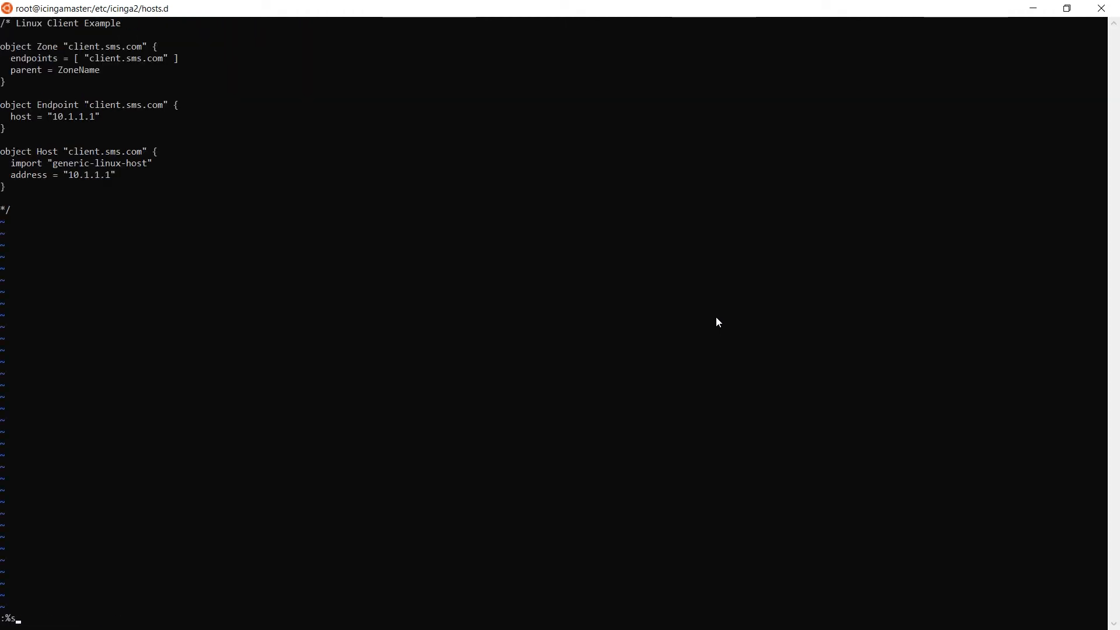
Replace client.sms.com with linuxclient and 10.1.1.1 with 172.31.7.221, then save
text(/client.sms.com)
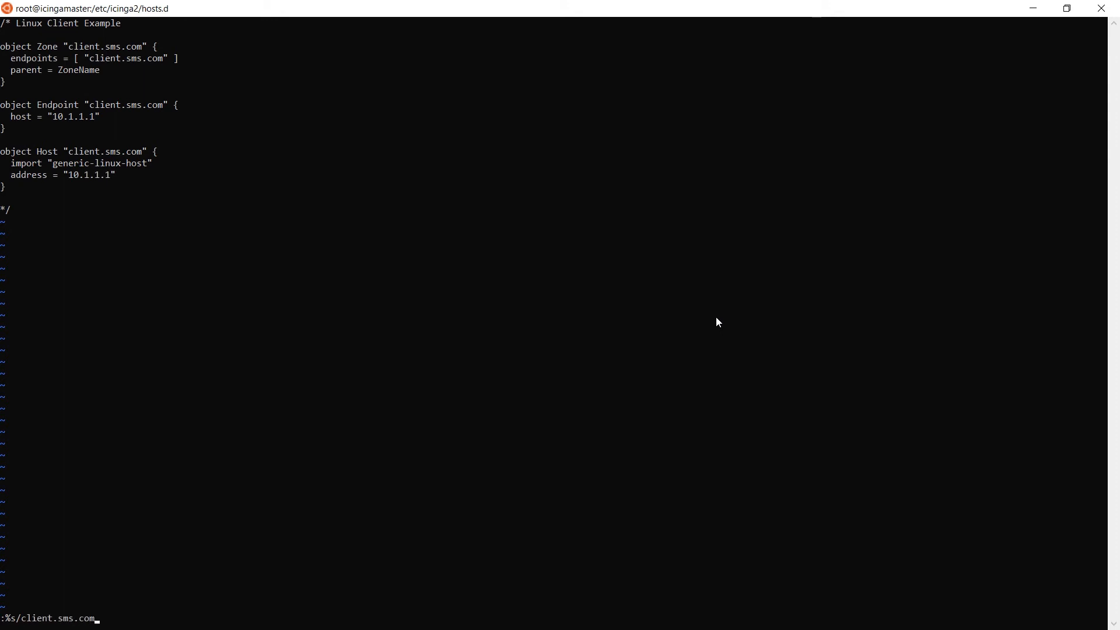
text(/linuxclient/)
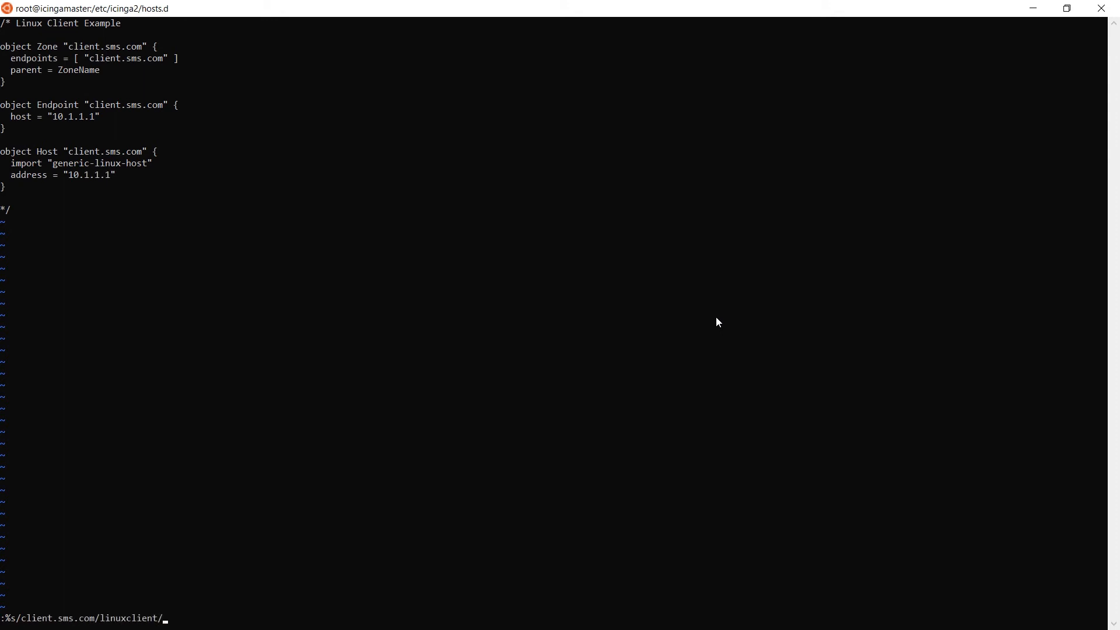
key(Return)
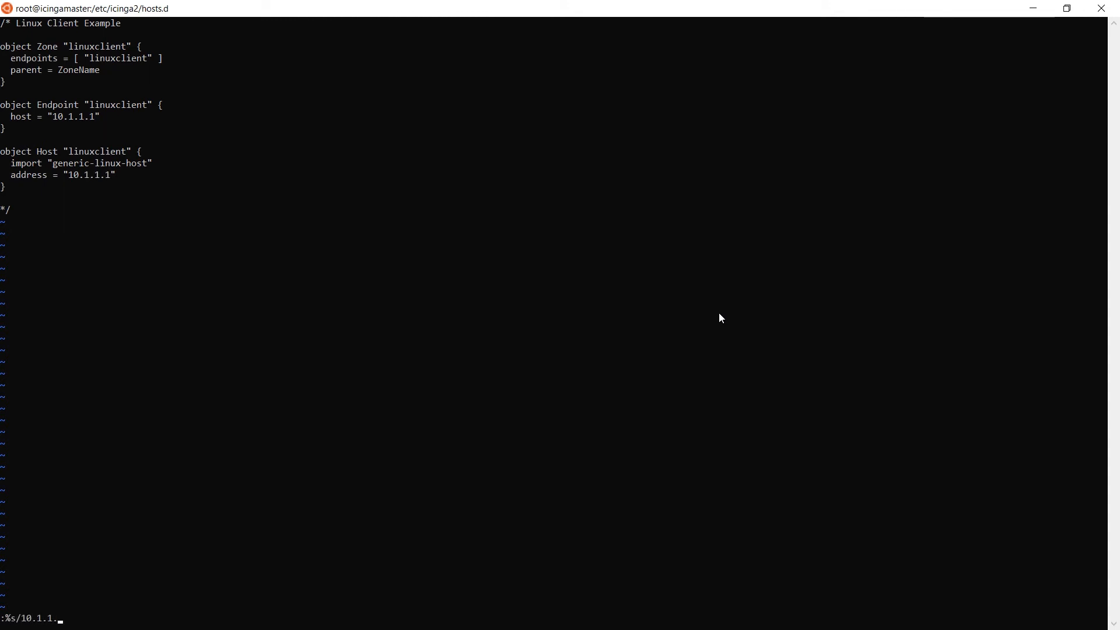
text(1/172.3)
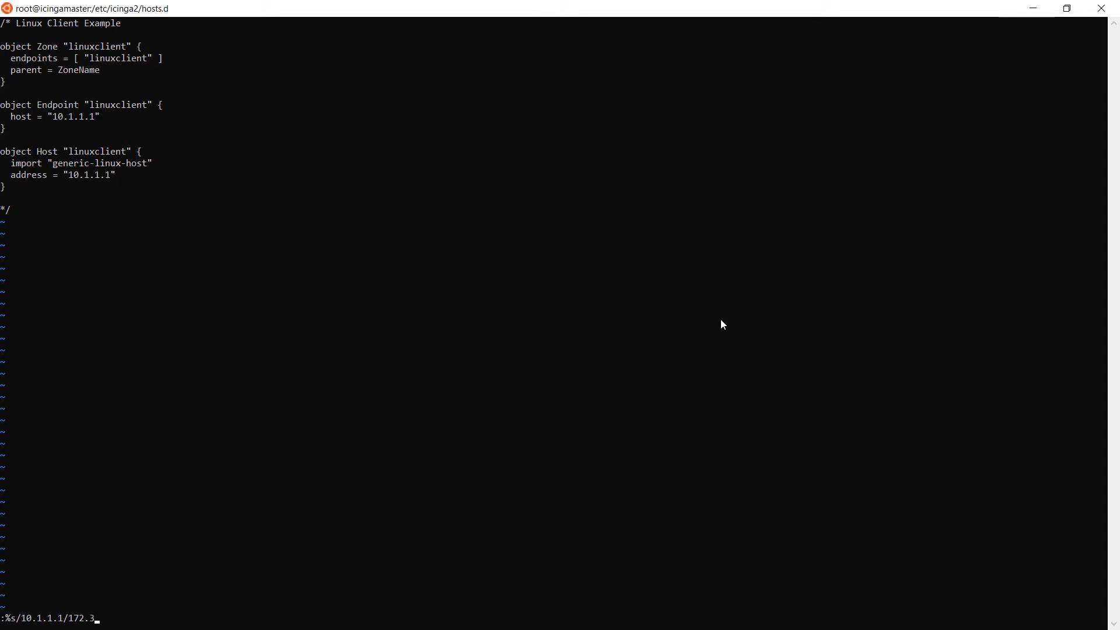
text(1.7.221)
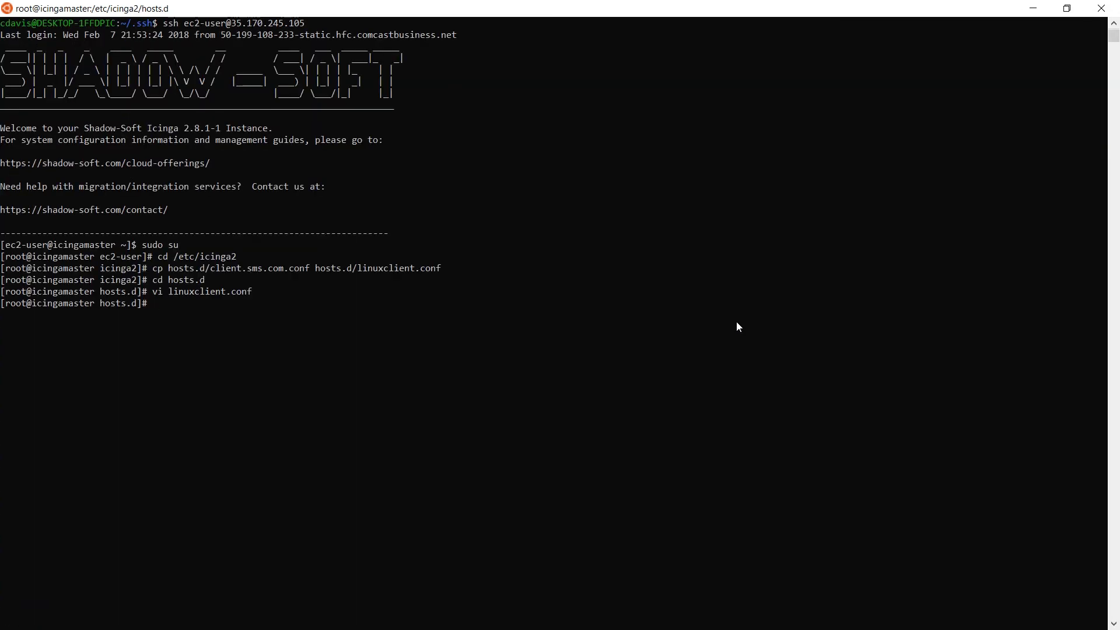
Reload icinga2 on the master, list CA requests, and sign linuxclient's certificate
text(systemctl reload icinga2)
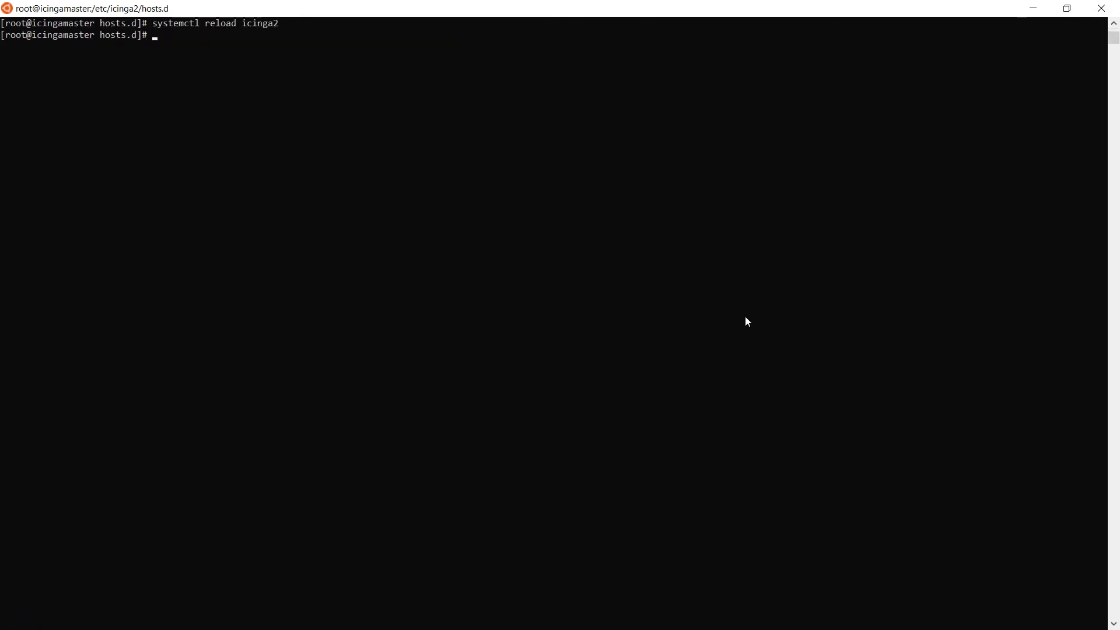
text(icinga2 ca list)
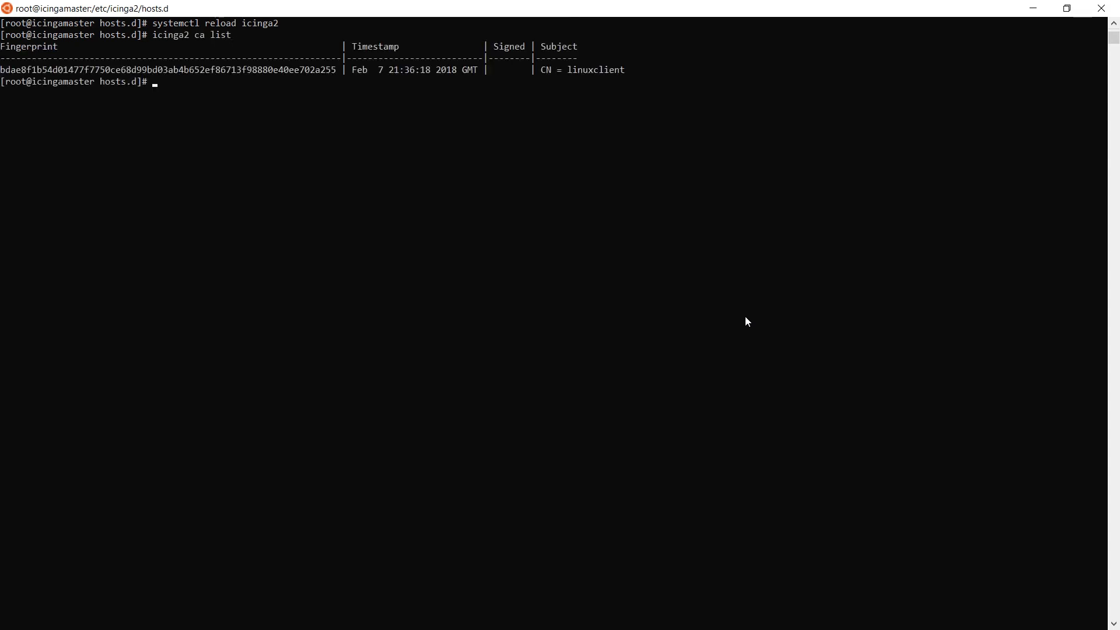
text(icinga2)
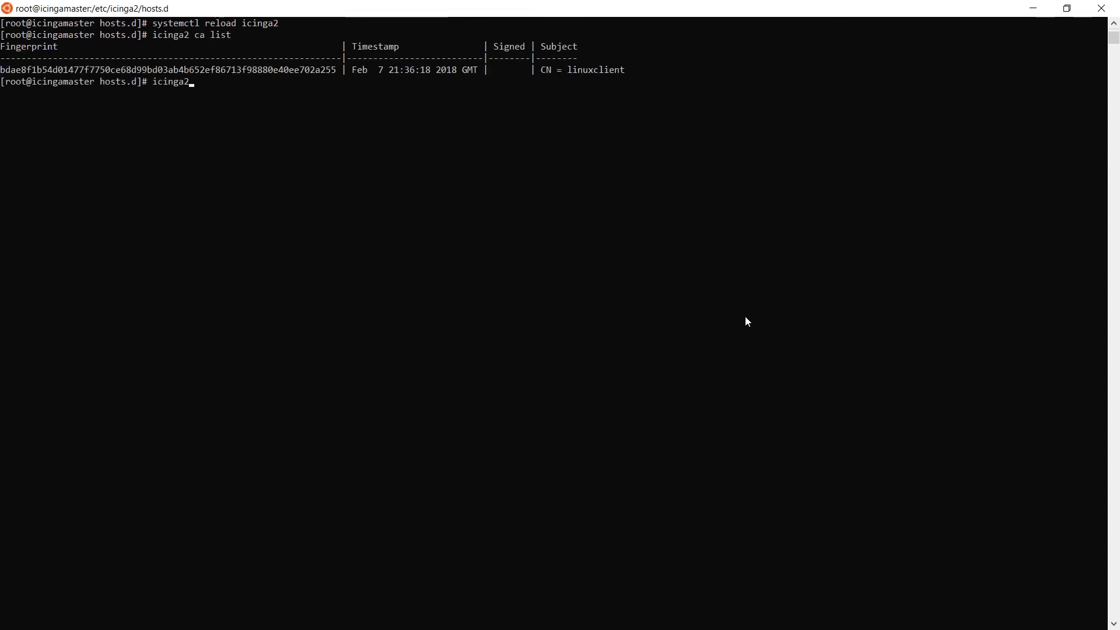
text(ca sign bdae8f1b54d01477f7750ce68d99bd03ab4b652ef86713f98880e40ee702a255)
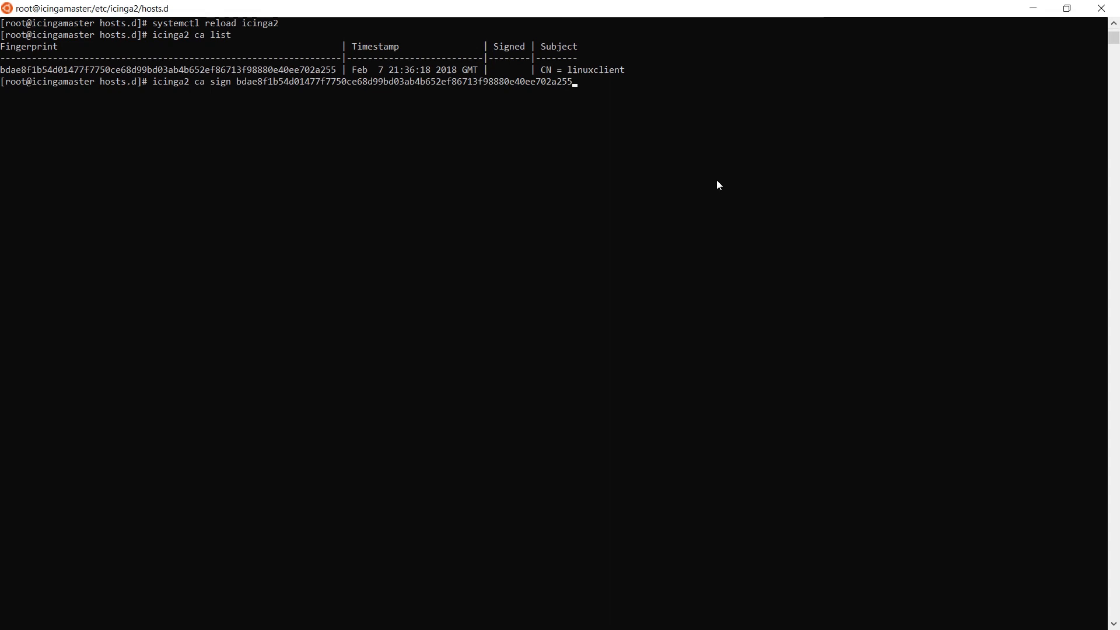
key(Return)
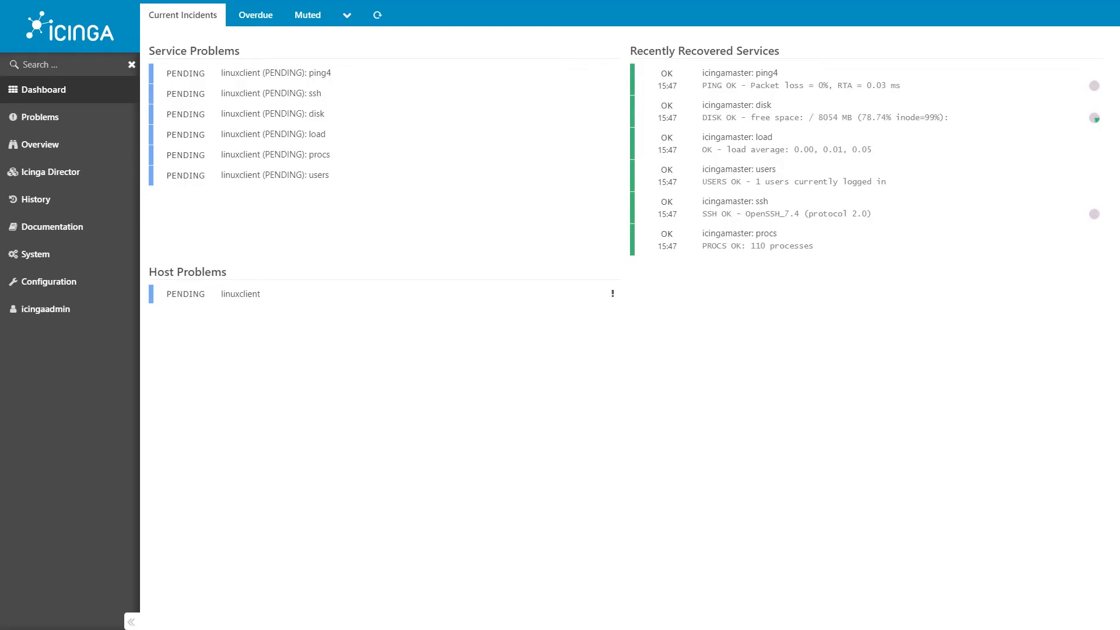
Make Icinga Web 2 full screen and open linuxclient's ping4 service details
key(f11)
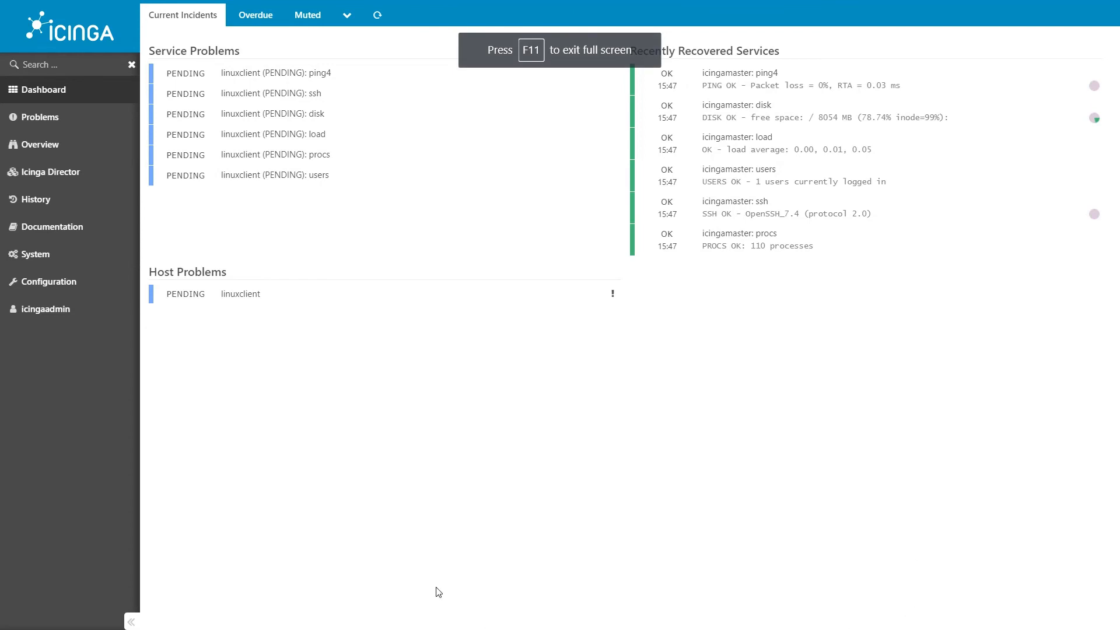
mouse_move(51, 172)
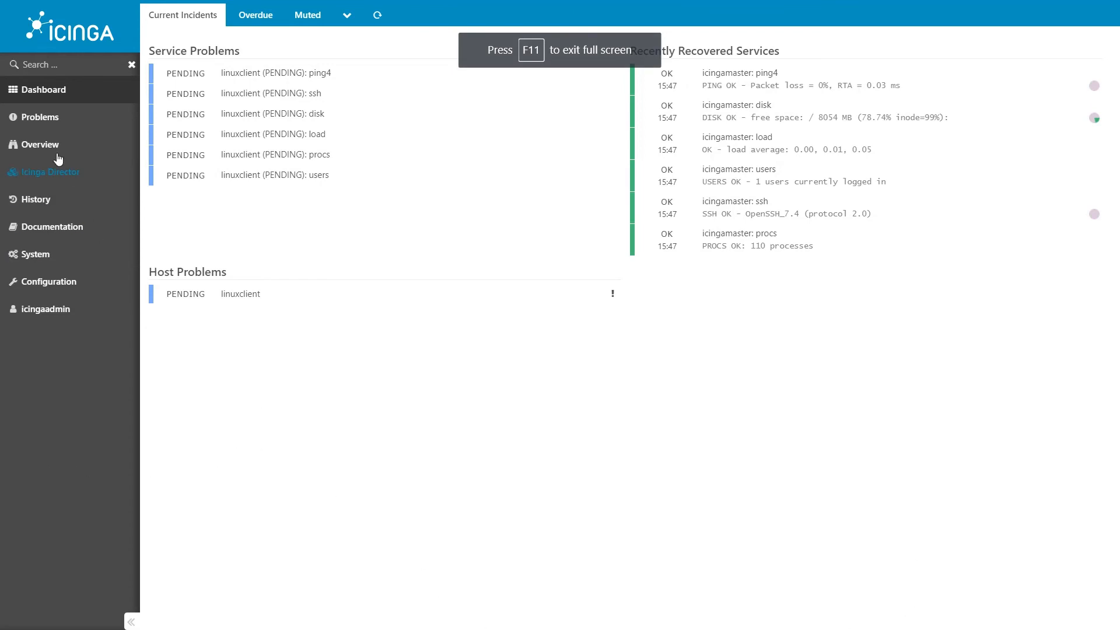
click(39, 144)
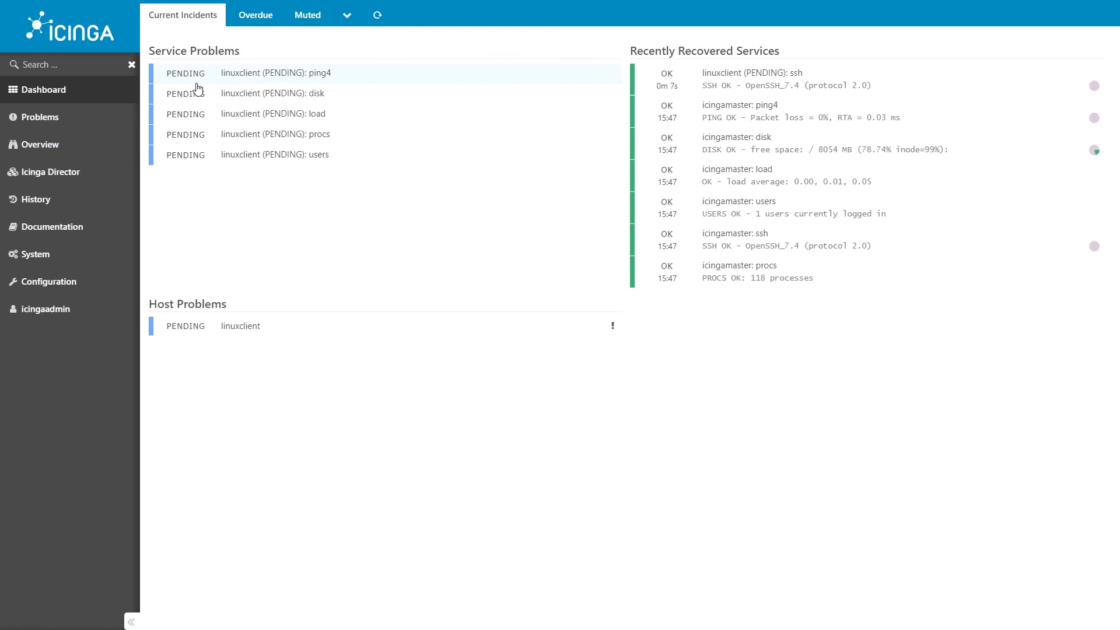
click(275, 72)
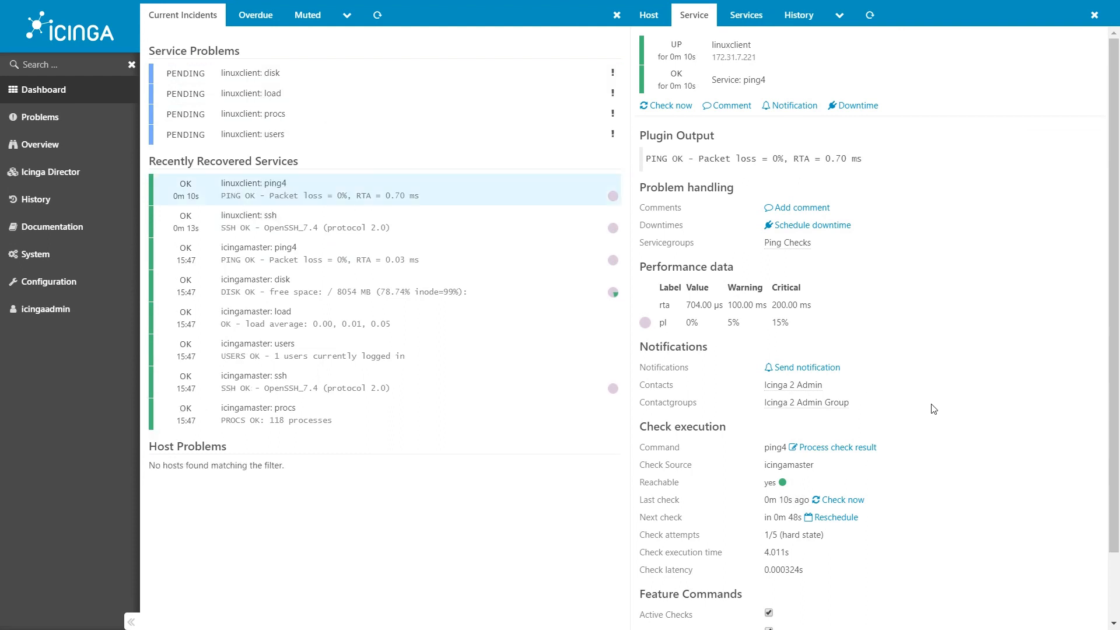
Re-check linuxclient's ping4 service and host status, then open its pending load service
click(841, 499)
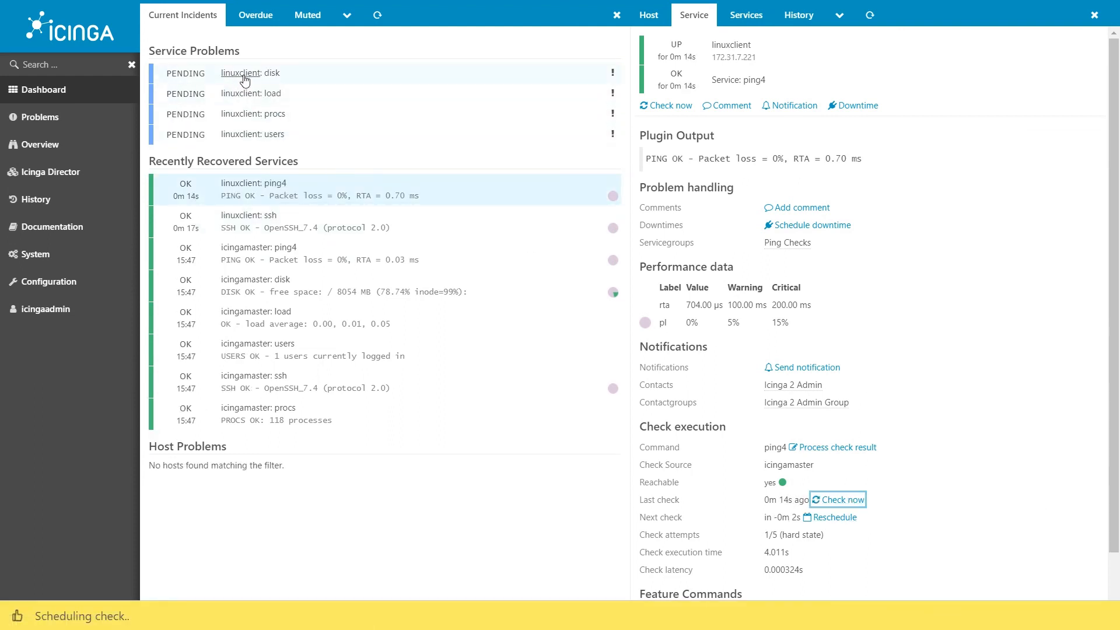
click(647, 14)
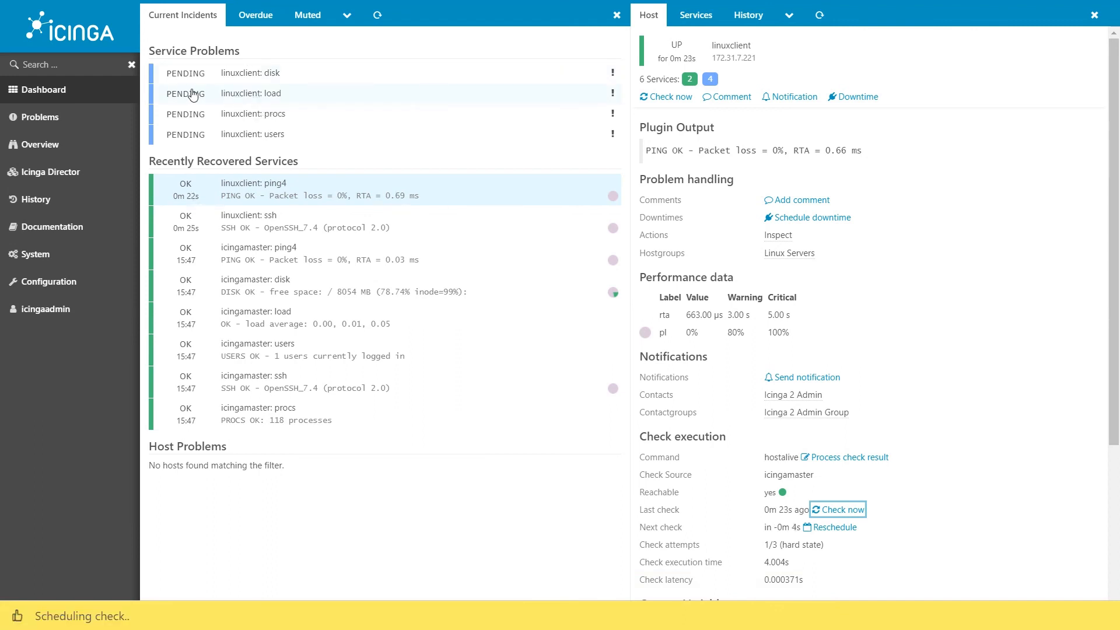
click(250, 93)
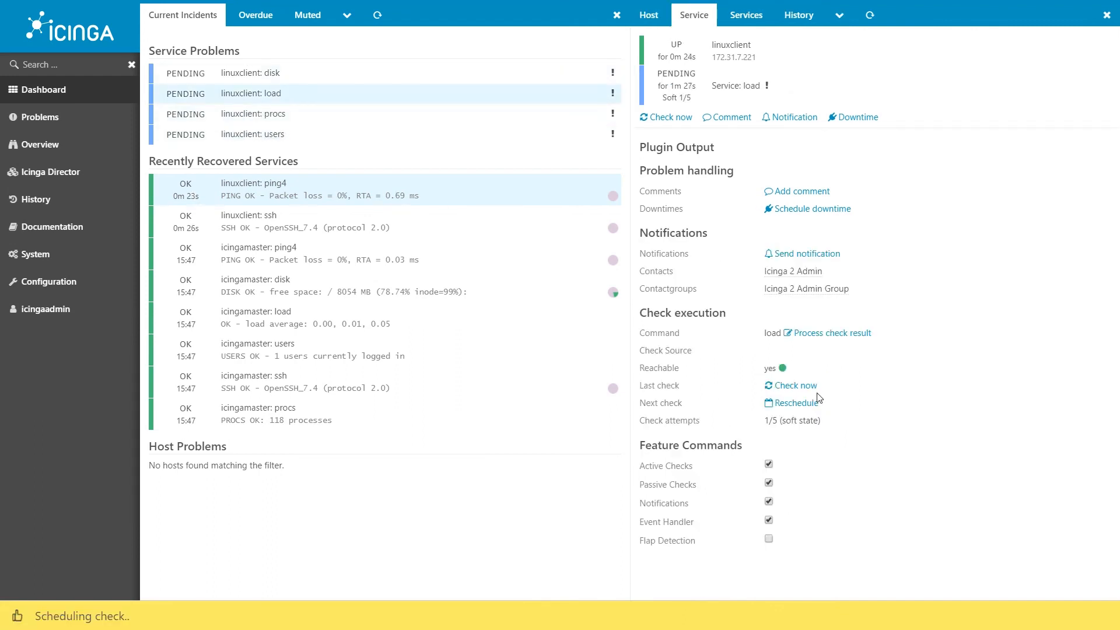